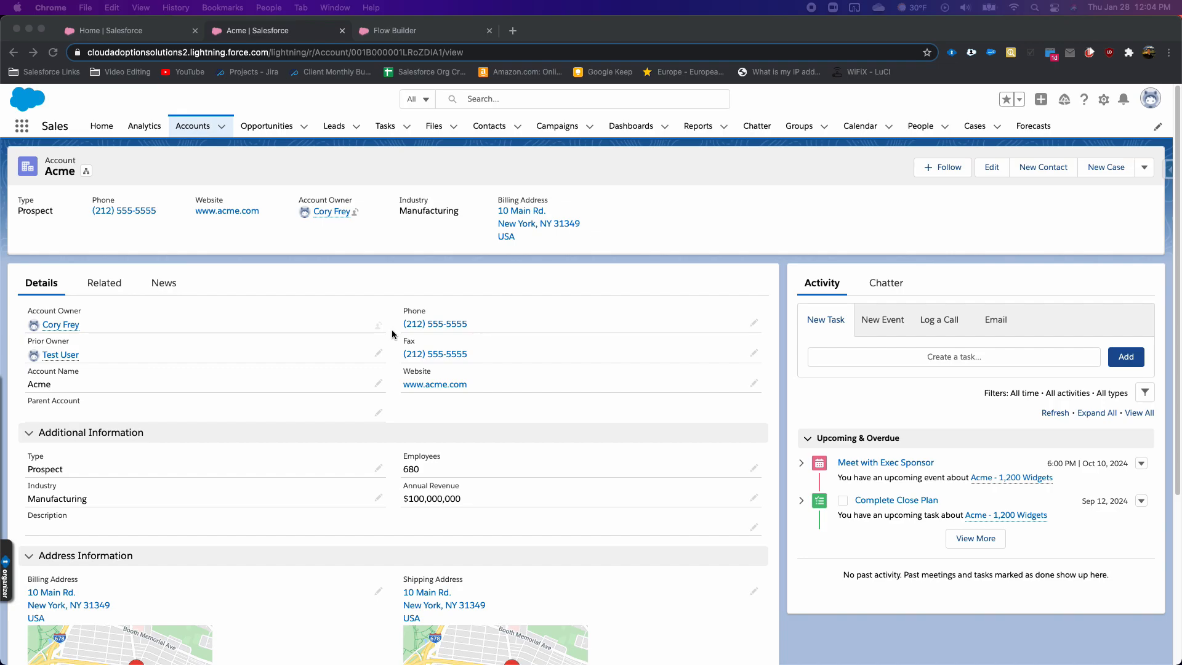
mouse_move(406, 304)
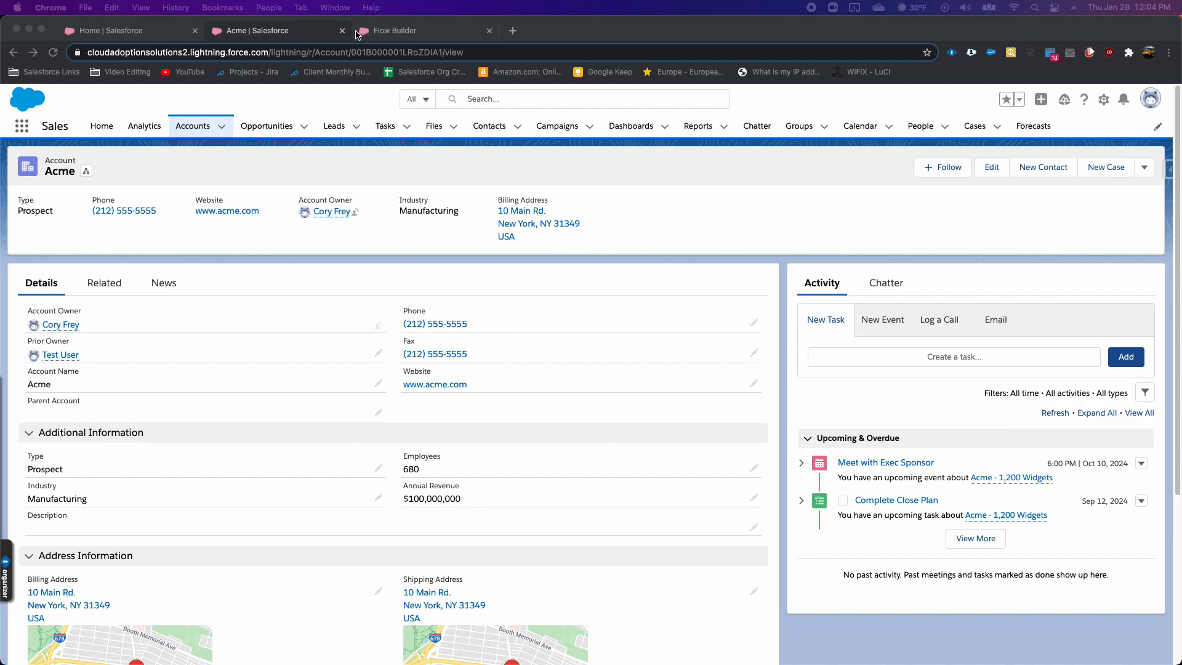
Return to the Scheduled Path Flow - V5 in Flow Builder to review its Start element
left_click(394, 31)
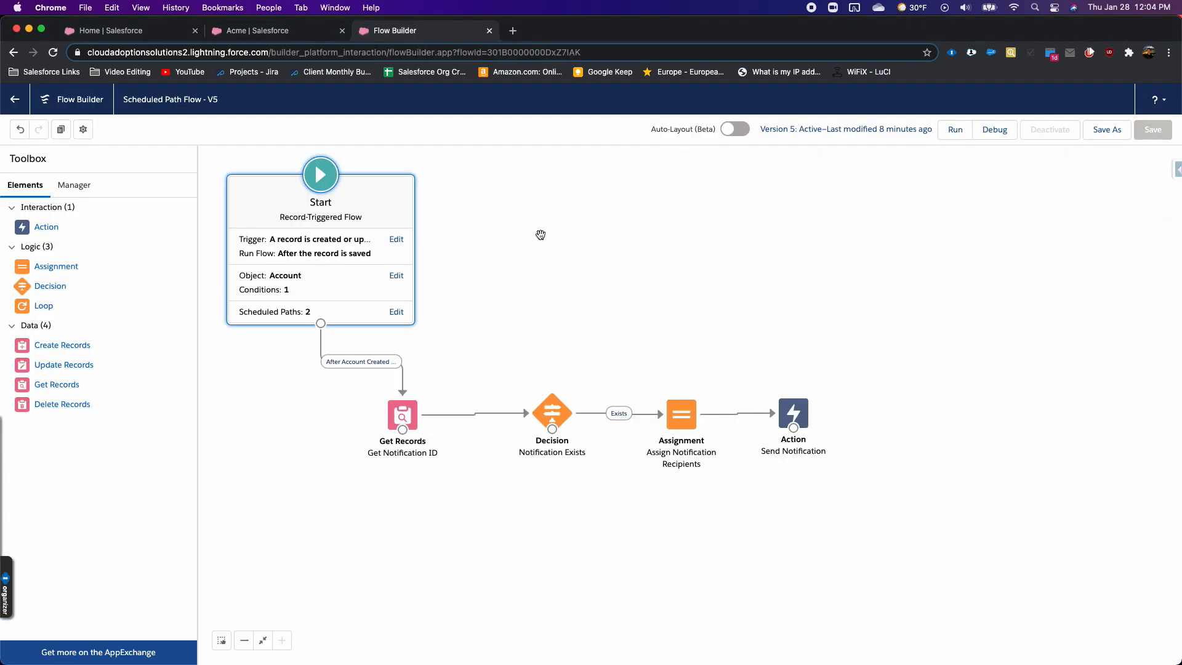
mouse_move(460, 303)
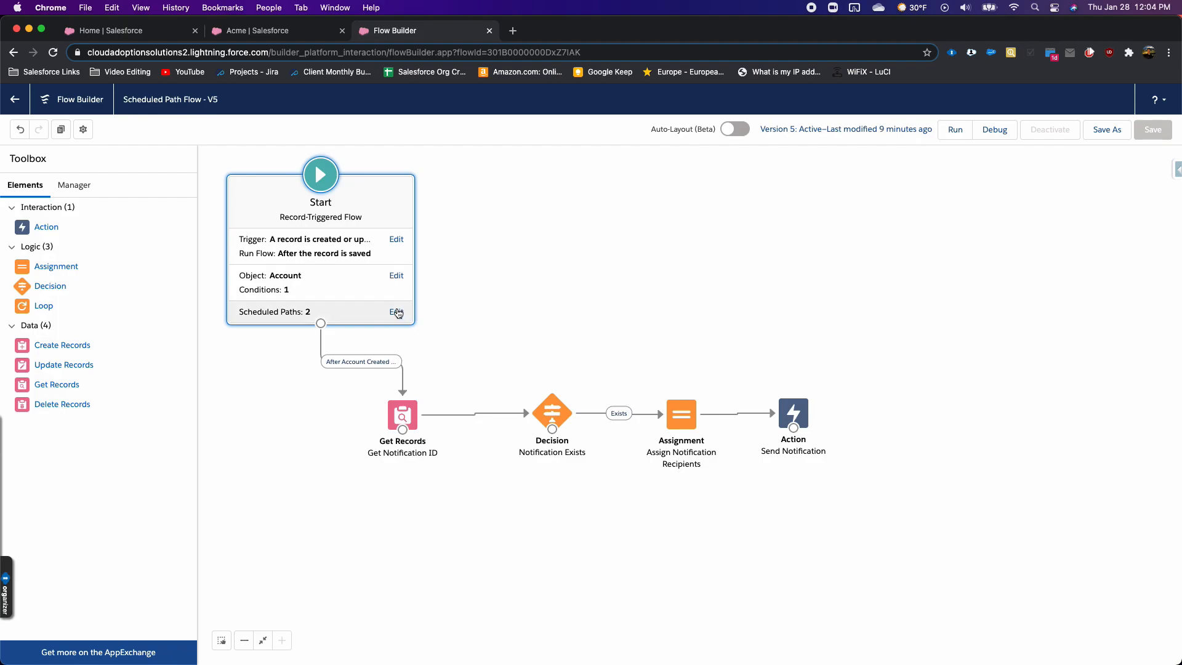
mouse_move(507, 312)
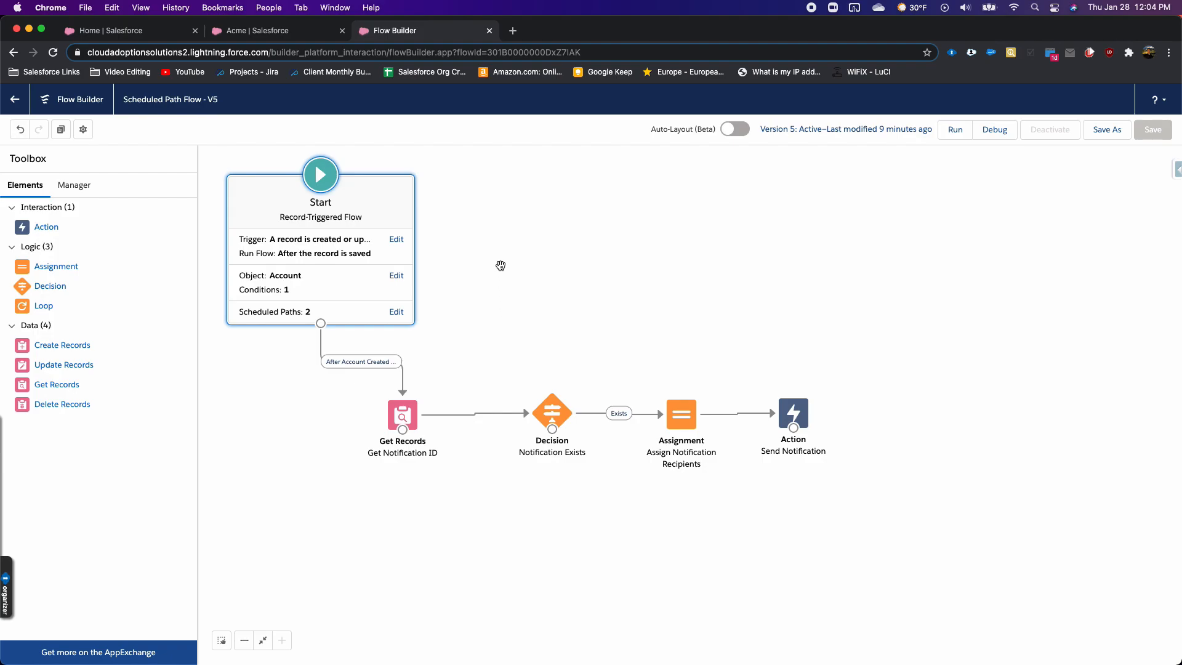
mouse_move(310, 245)
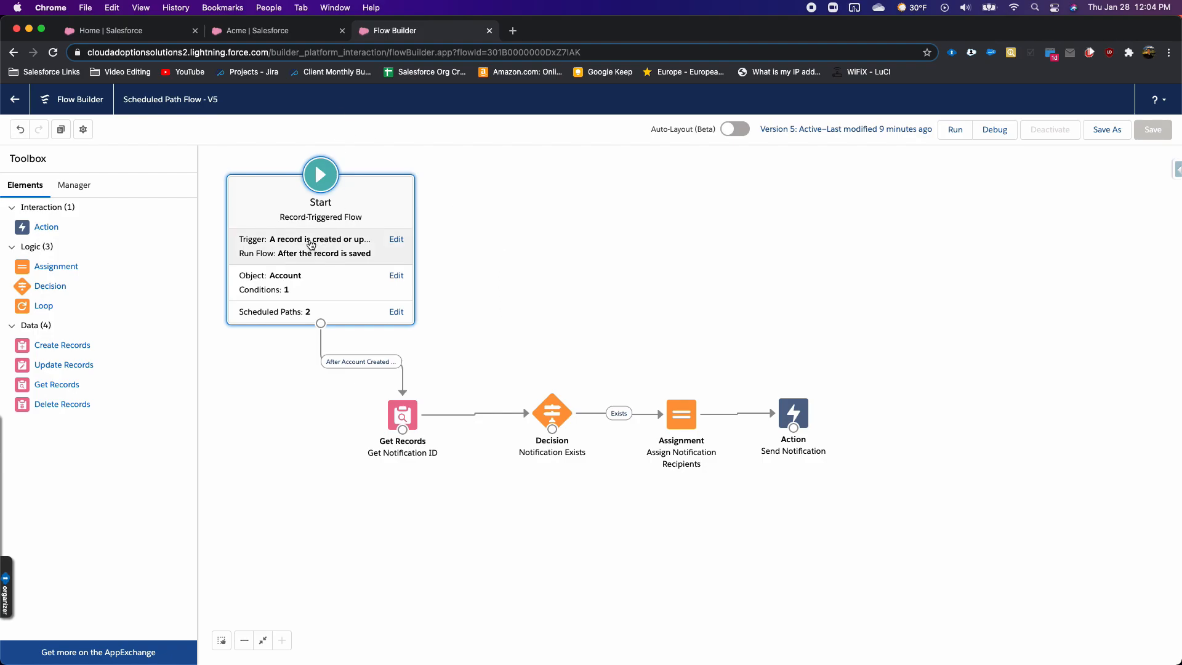
mouse_move(530, 251)
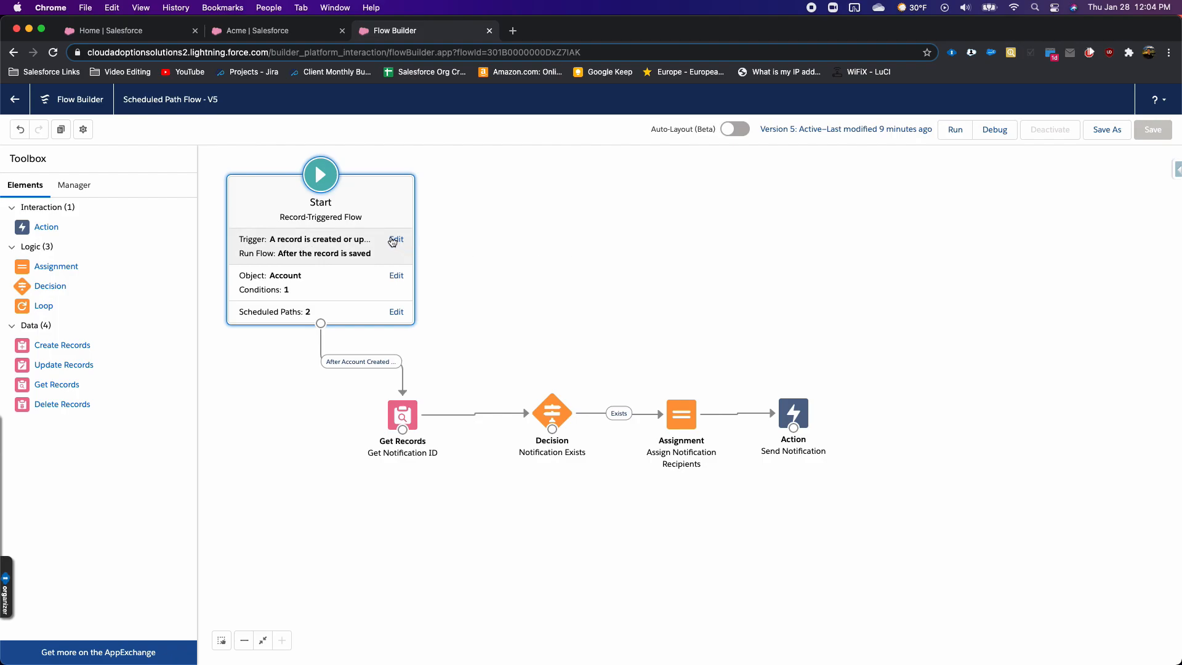
left_click(396, 239)
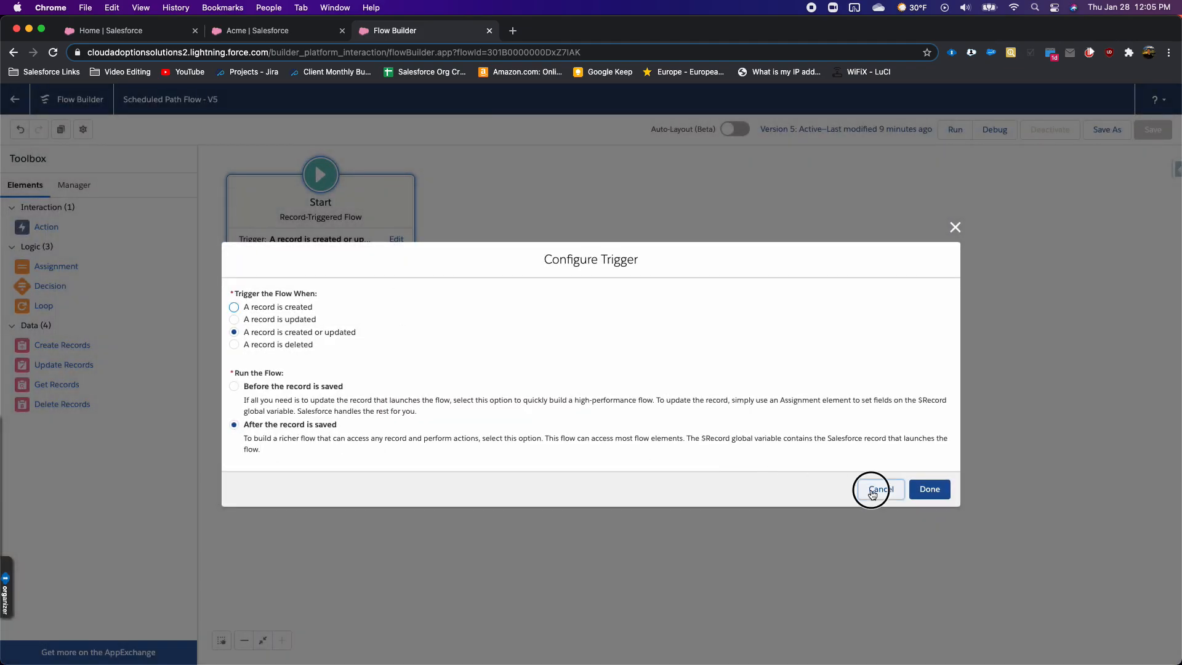
left_click(928, 489)
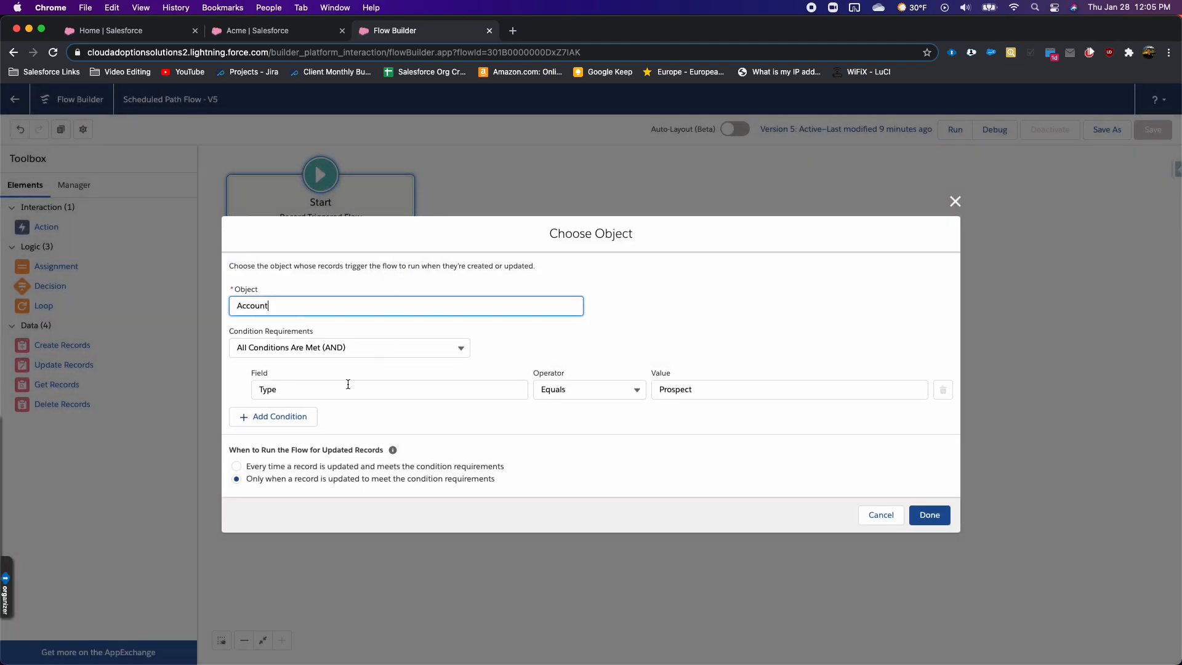
mouse_move(322, 393)
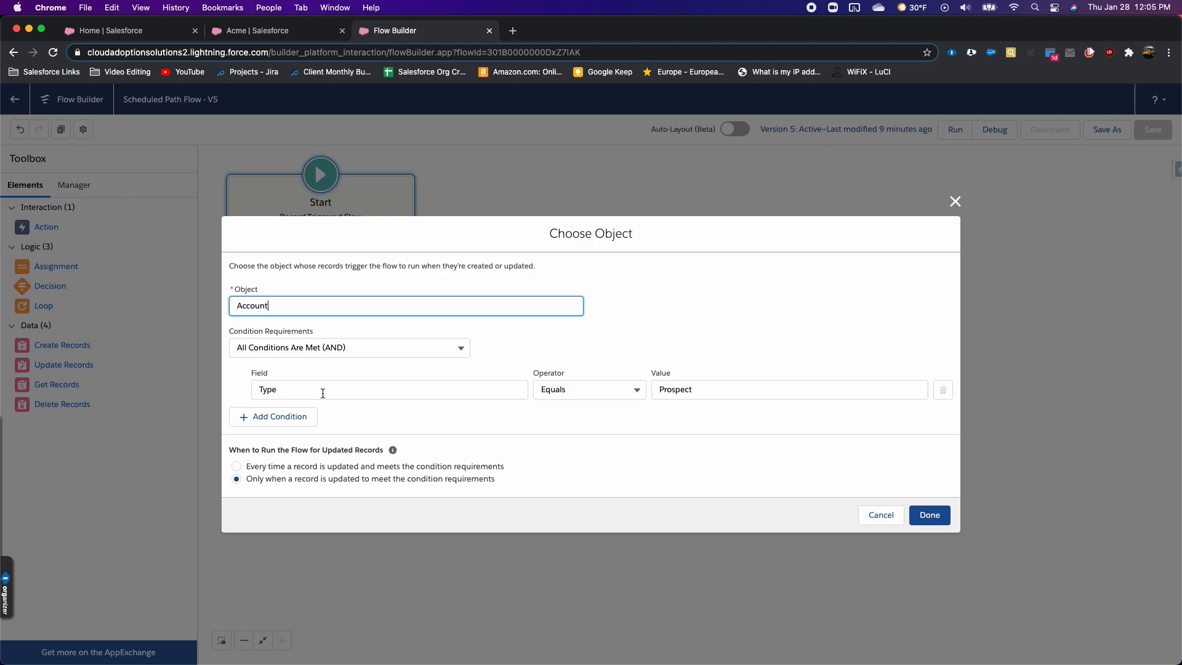
mouse_move(279, 483)
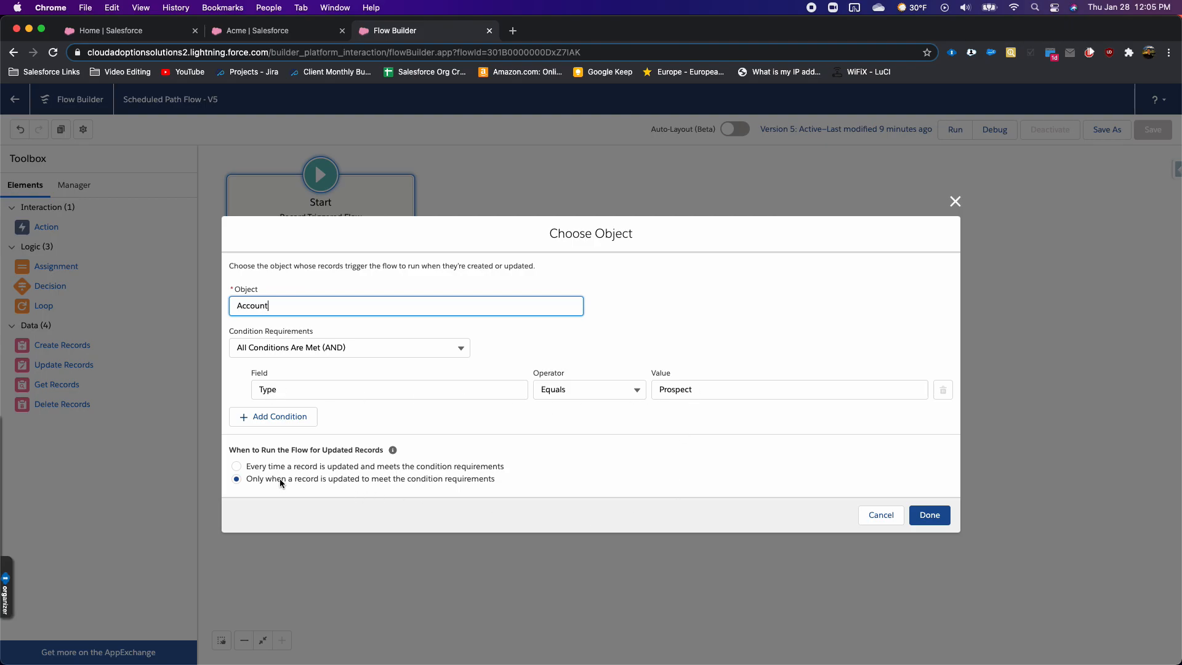
mouse_move(474, 488)
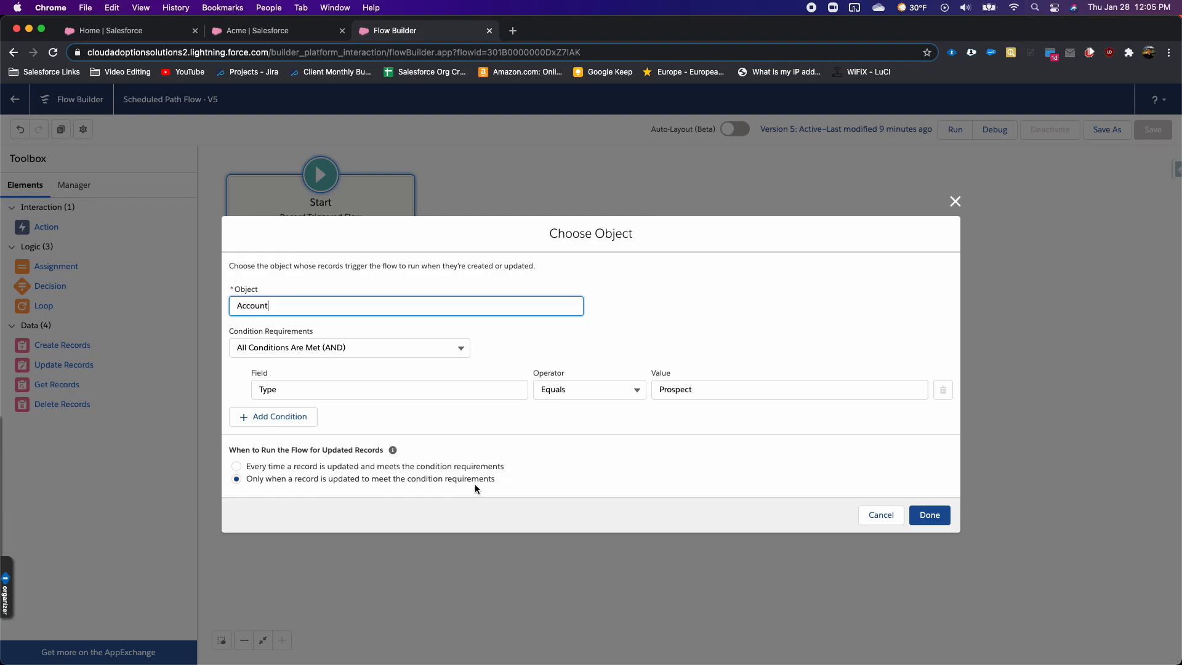
mouse_move(714, 474)
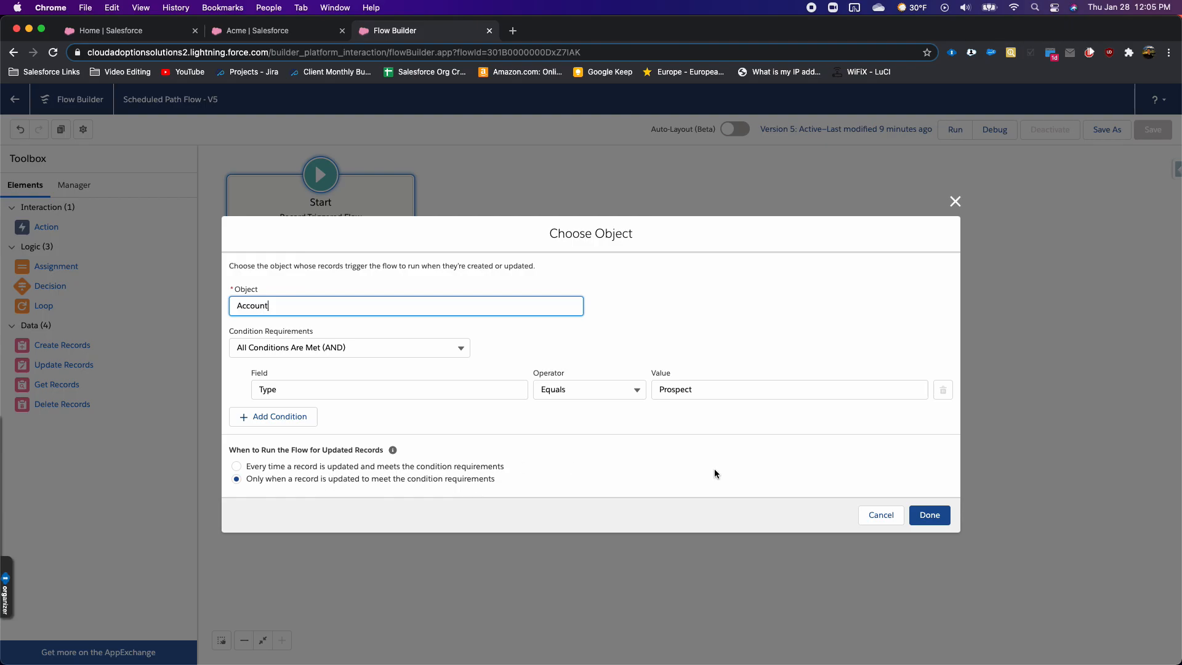
left_click(929, 515)
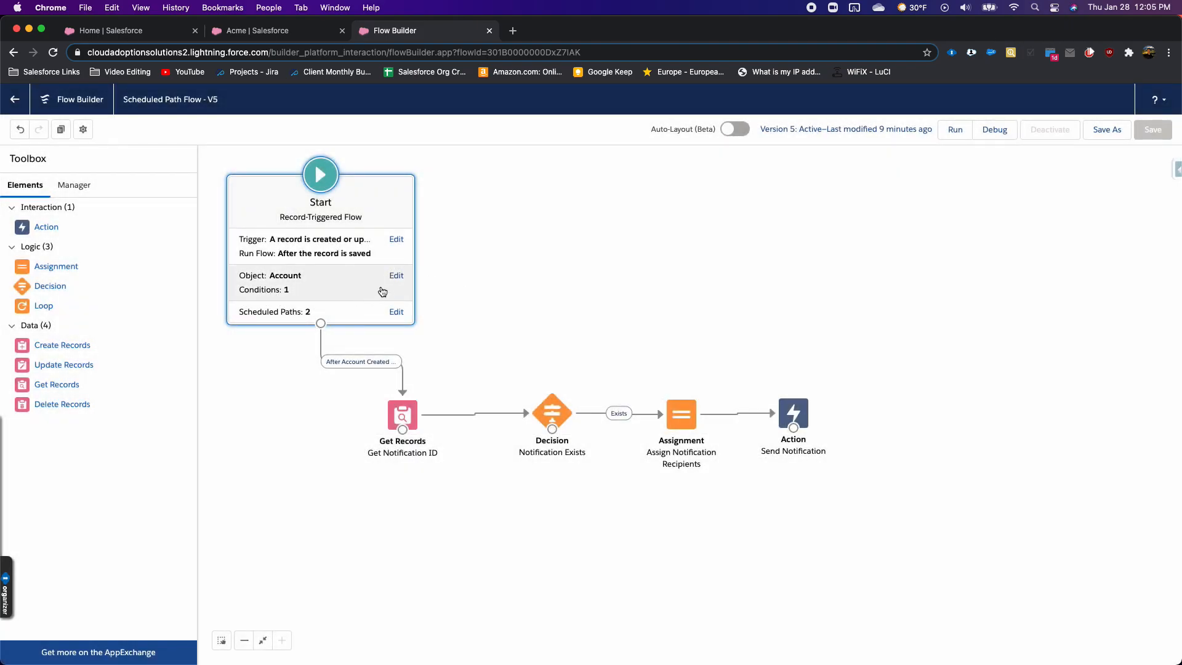
left_click(396, 275)
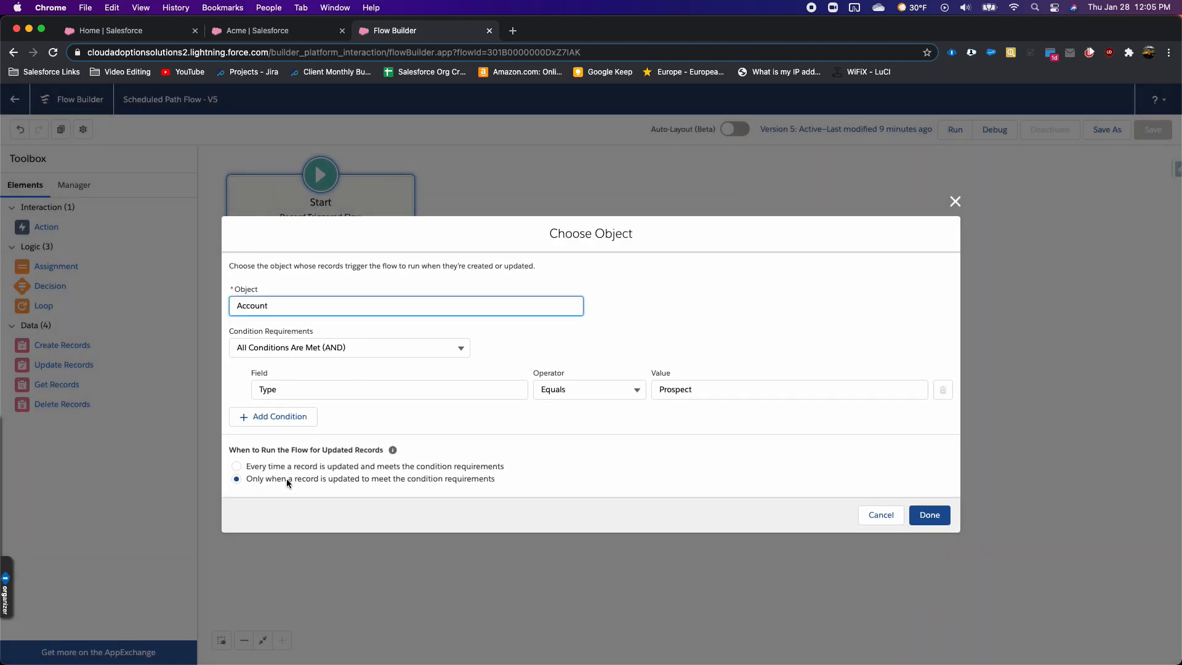
mouse_move(407, 485)
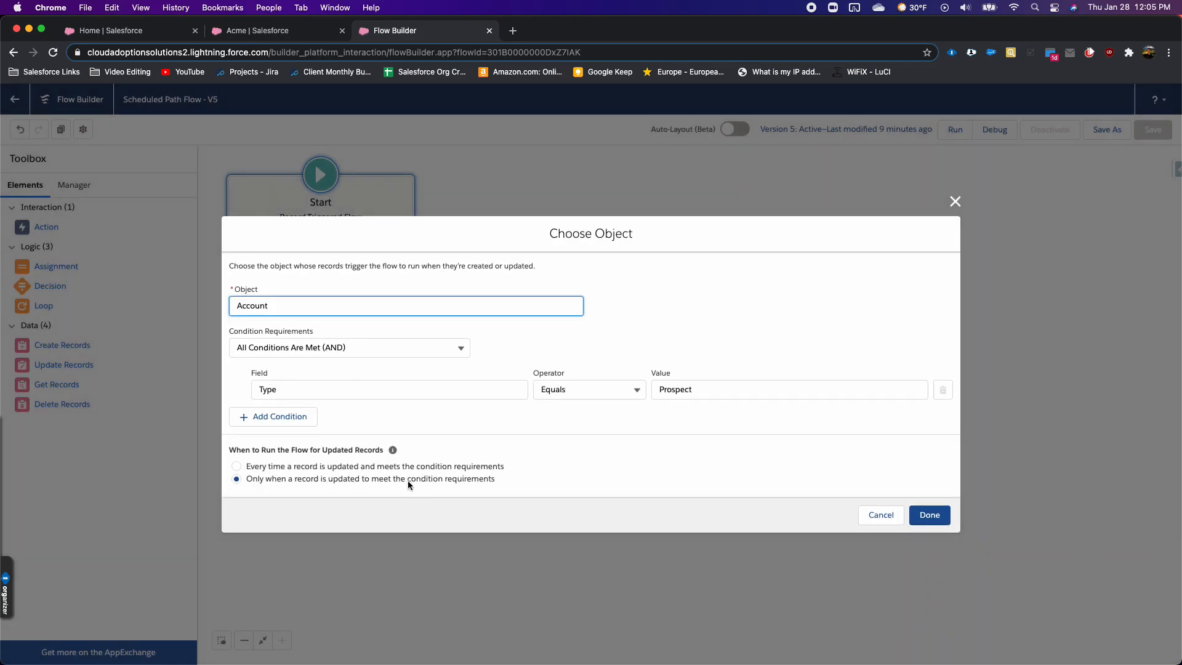
left_click(929, 514)
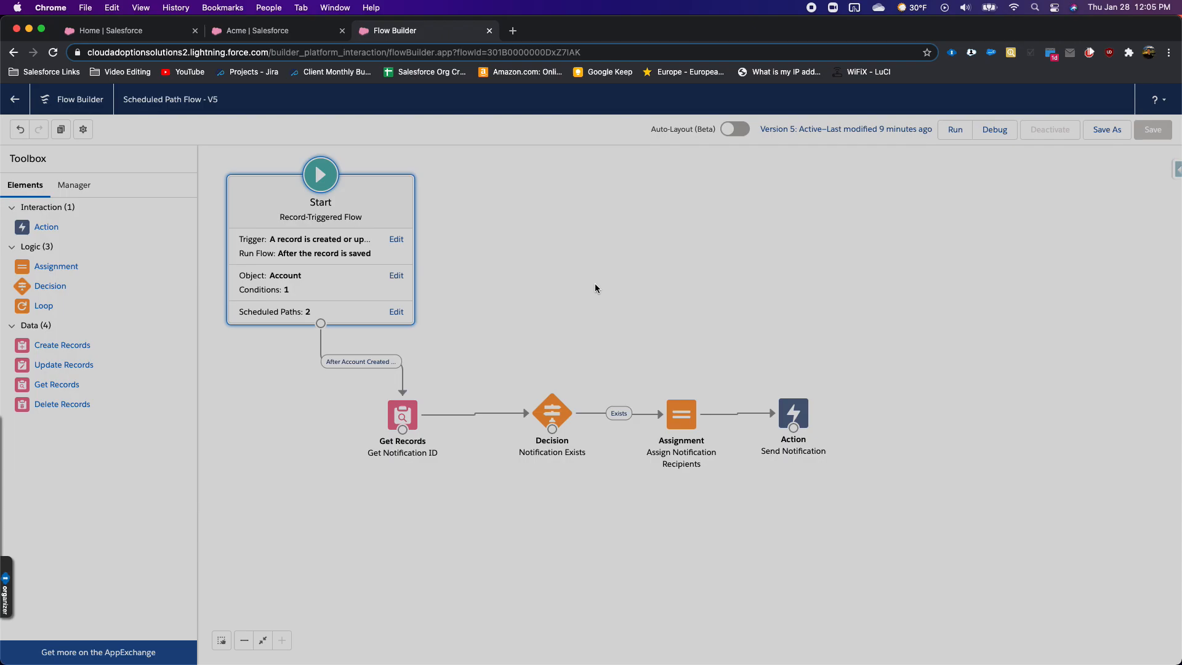
mouse_move(531, 302)
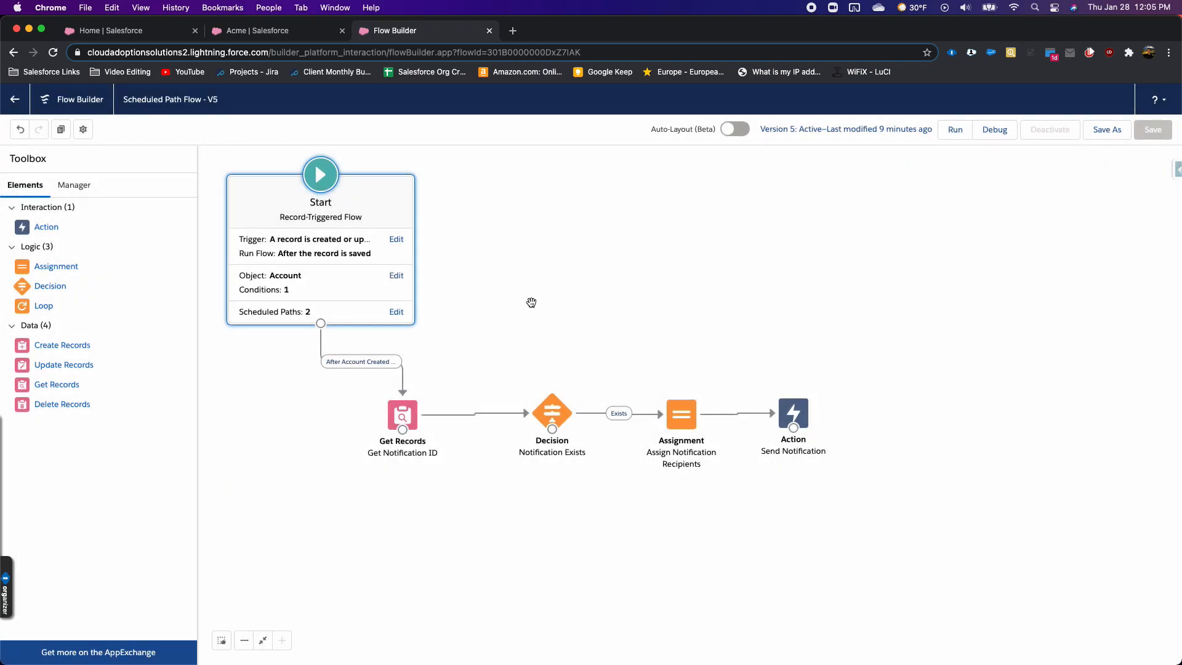
left_click(395, 311)
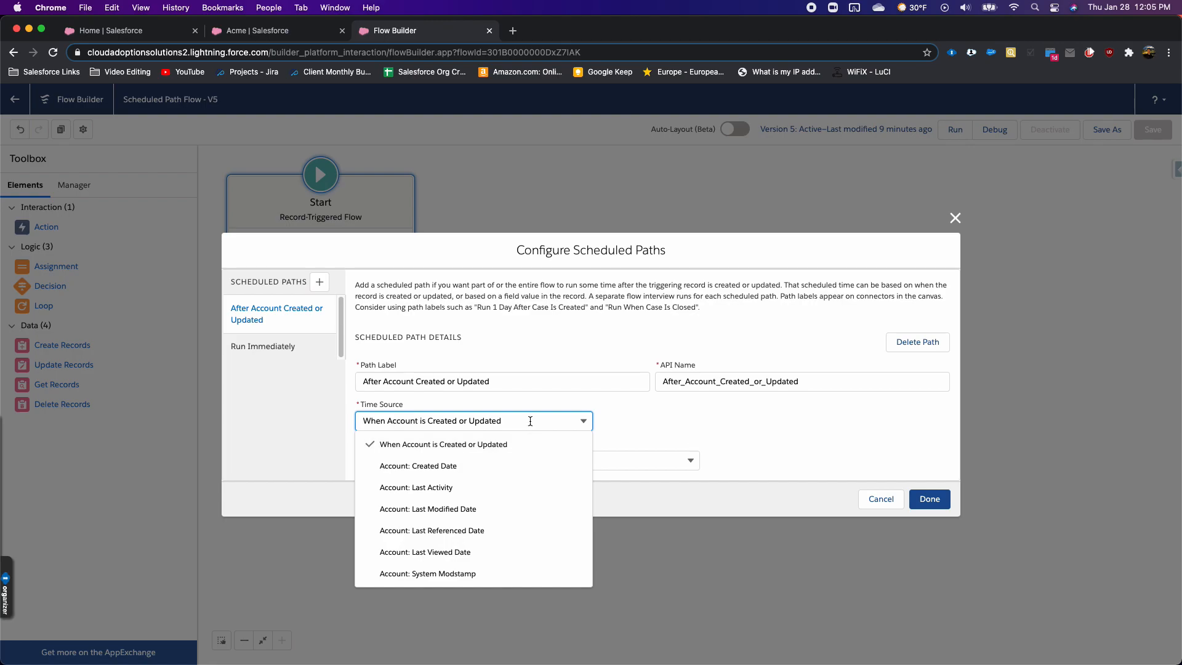
mouse_move(417, 448)
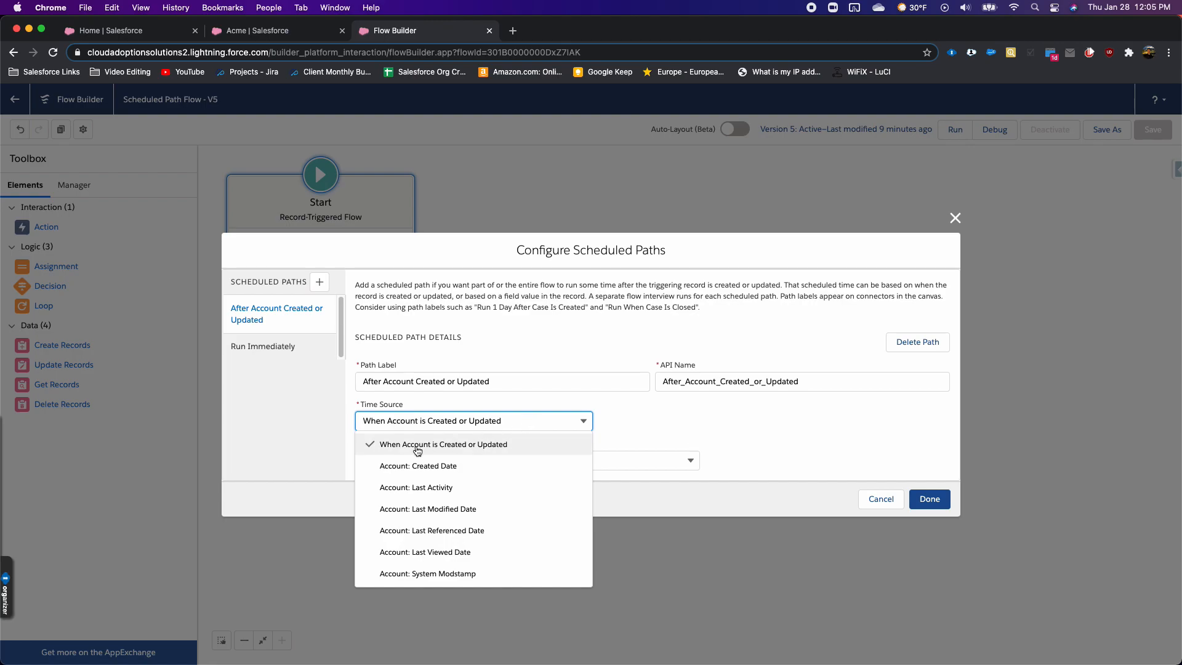
mouse_move(481, 449)
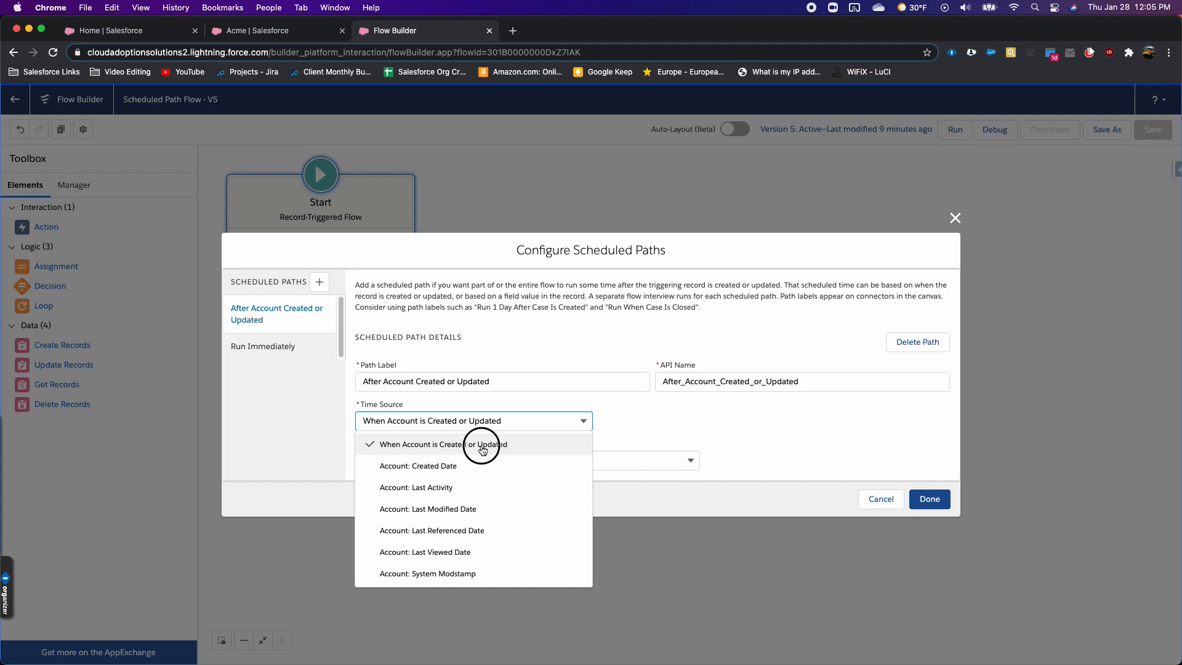
left_click(432, 444)
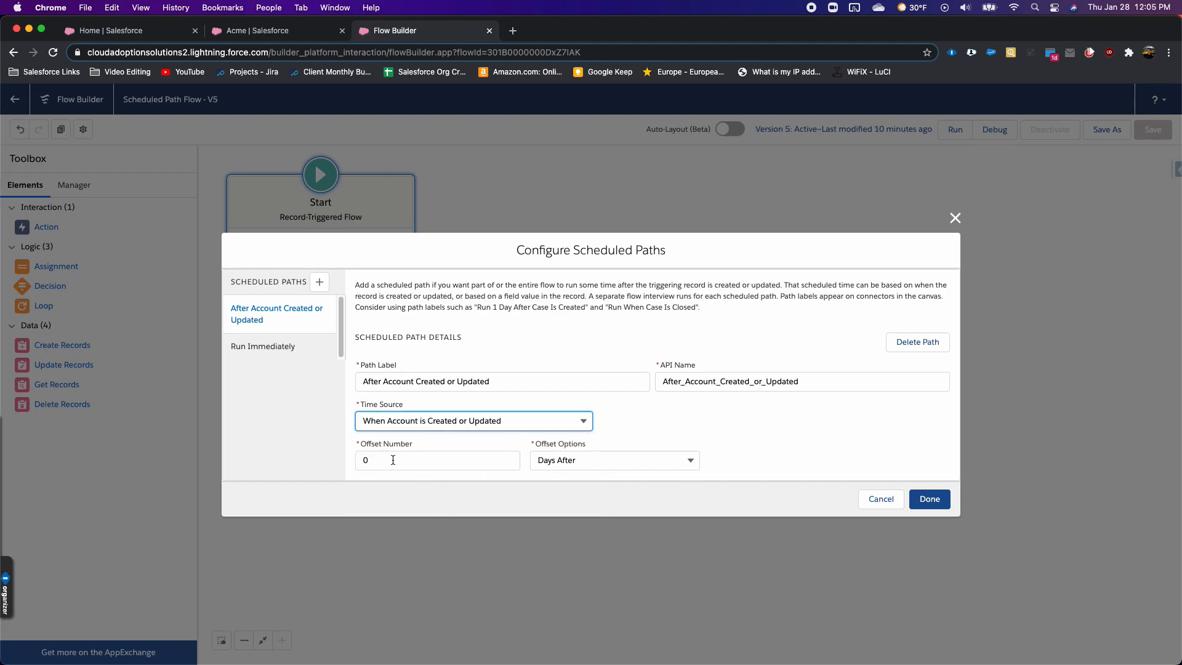
left_click(613, 460)
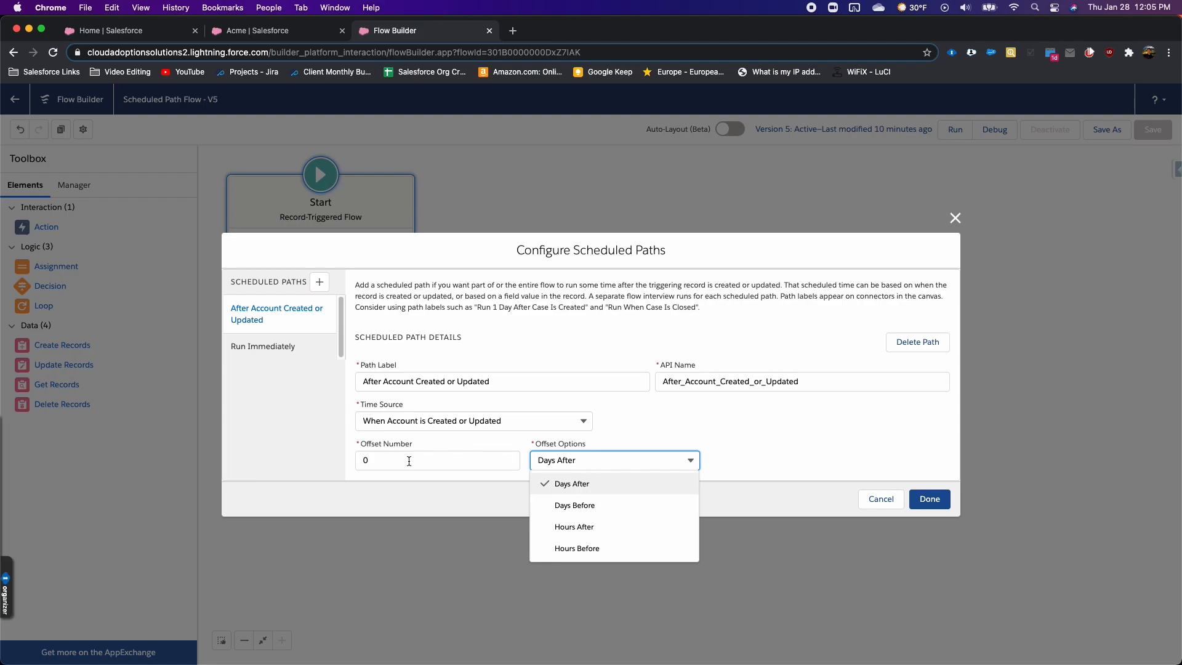
left_click(572, 483)
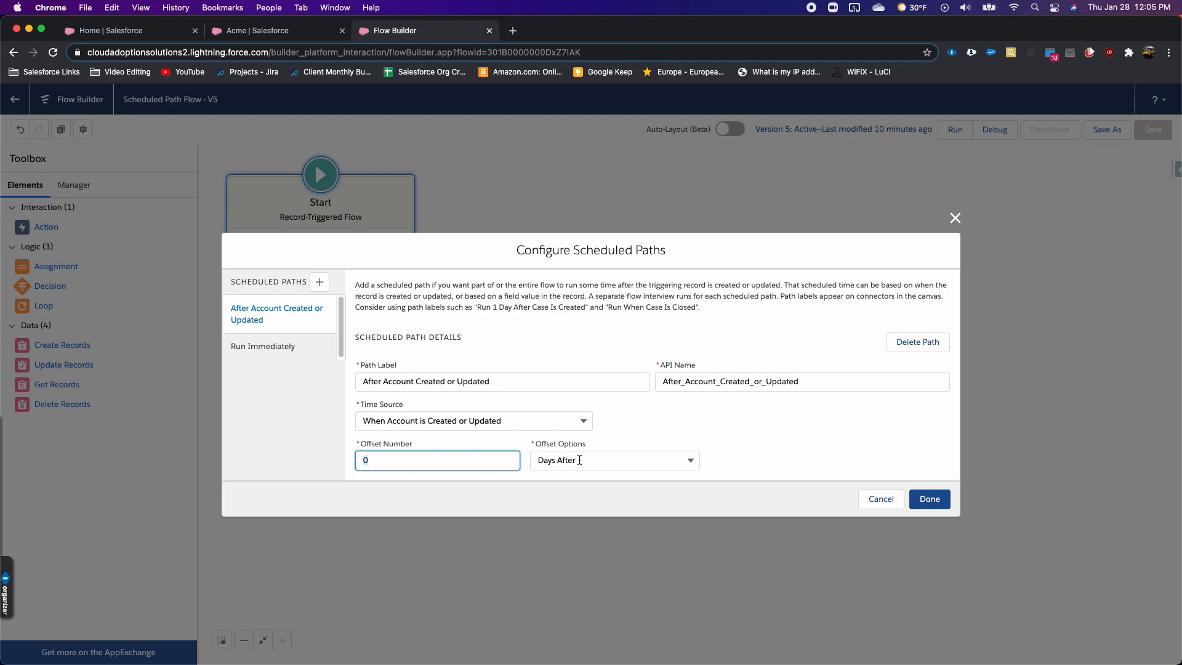
left_click(614, 460)
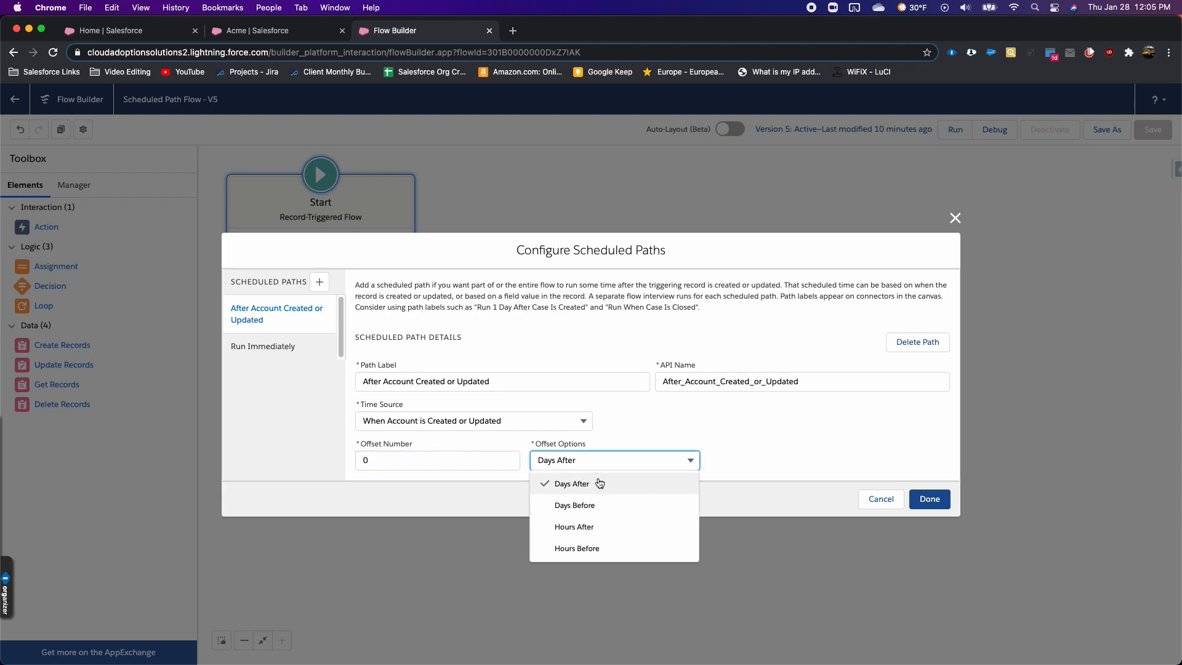
mouse_move(656, 434)
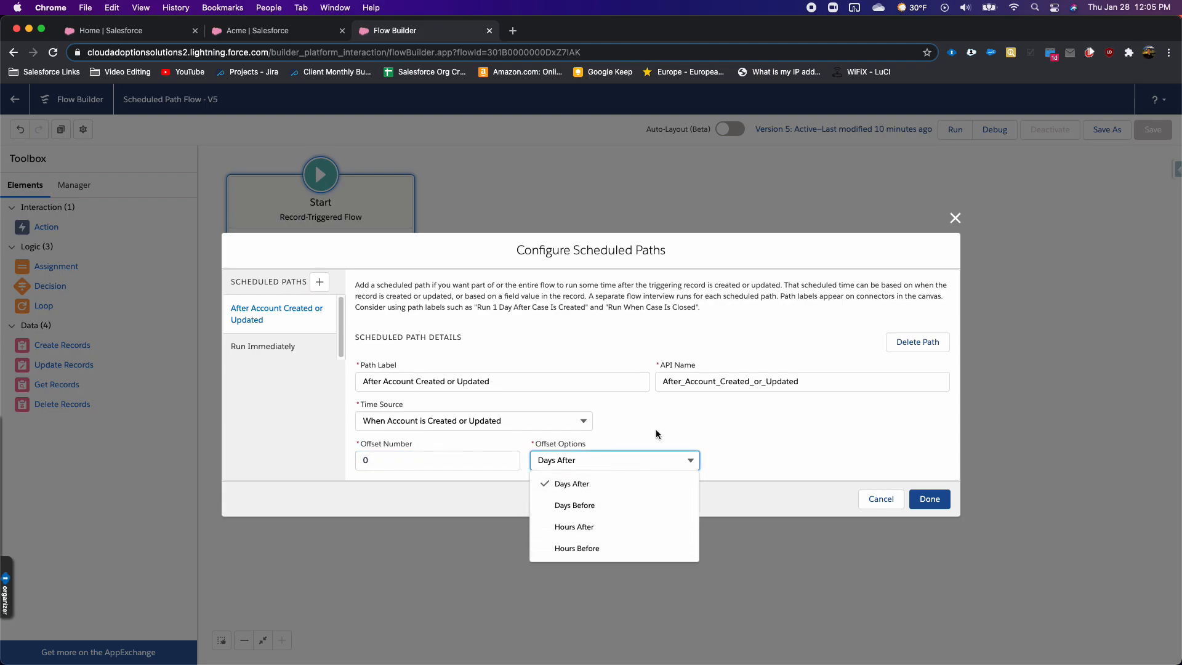
mouse_move(680, 436)
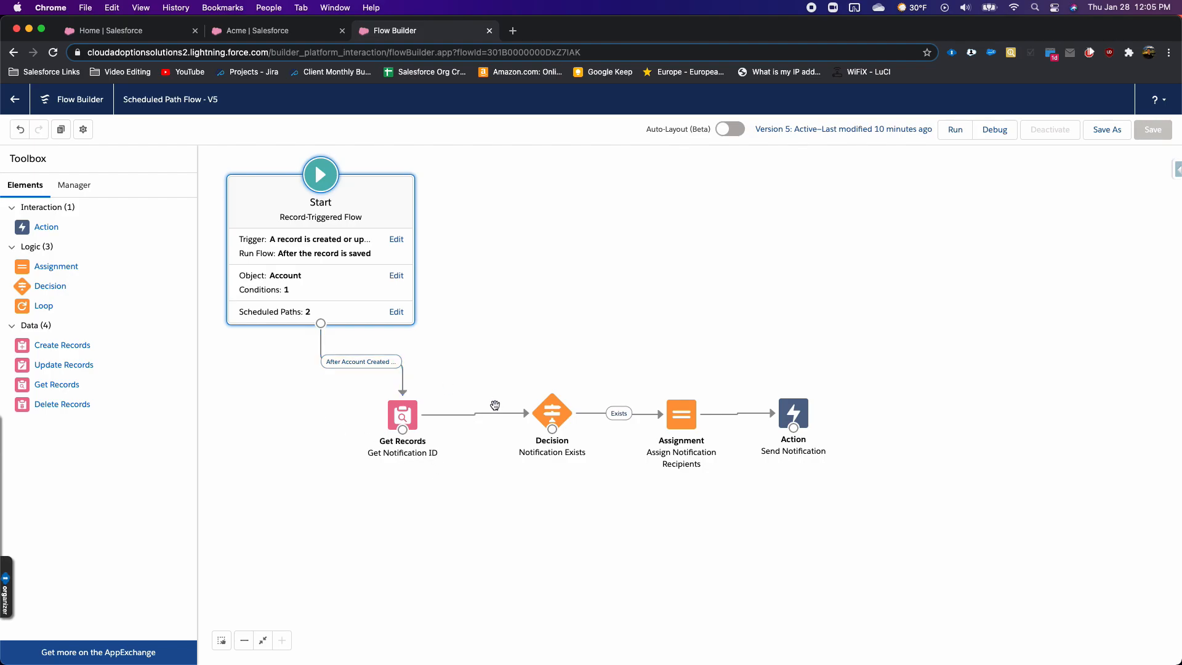
double_click(402, 413)
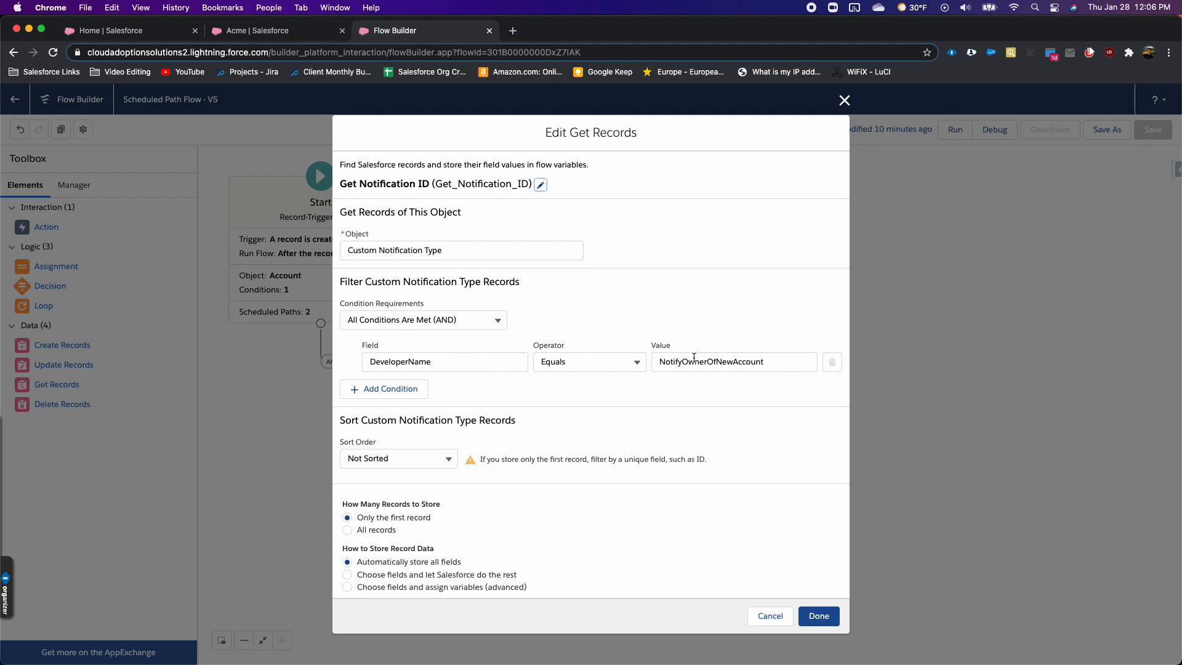
left_click(817, 615)
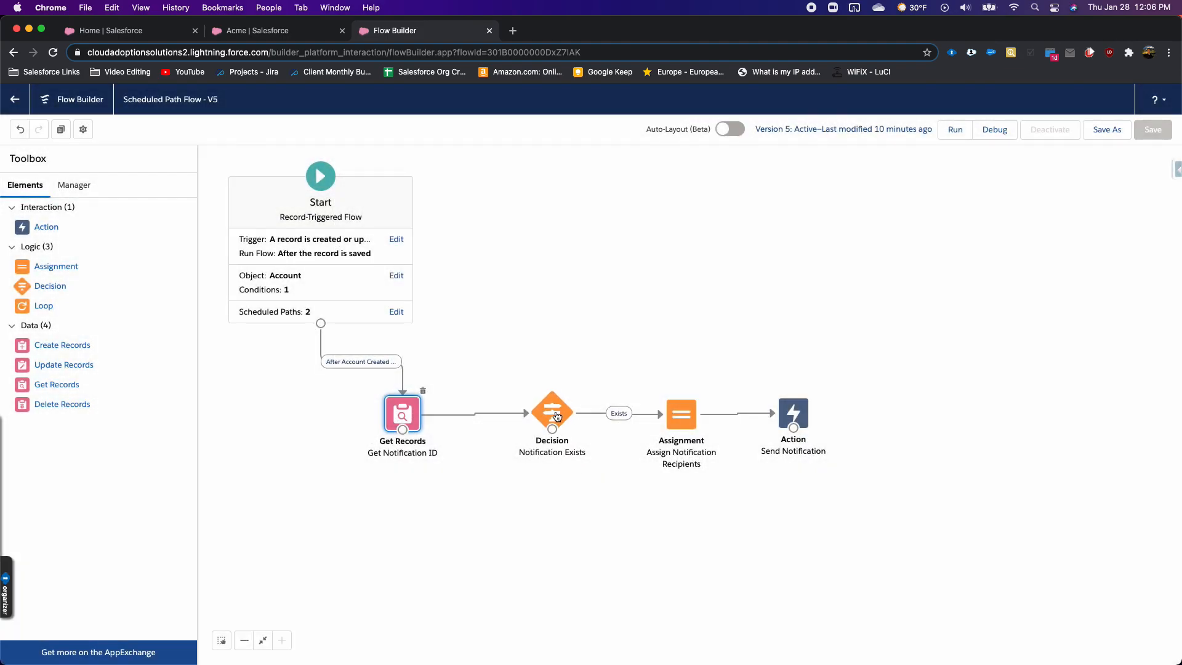
mouse_move(663, 413)
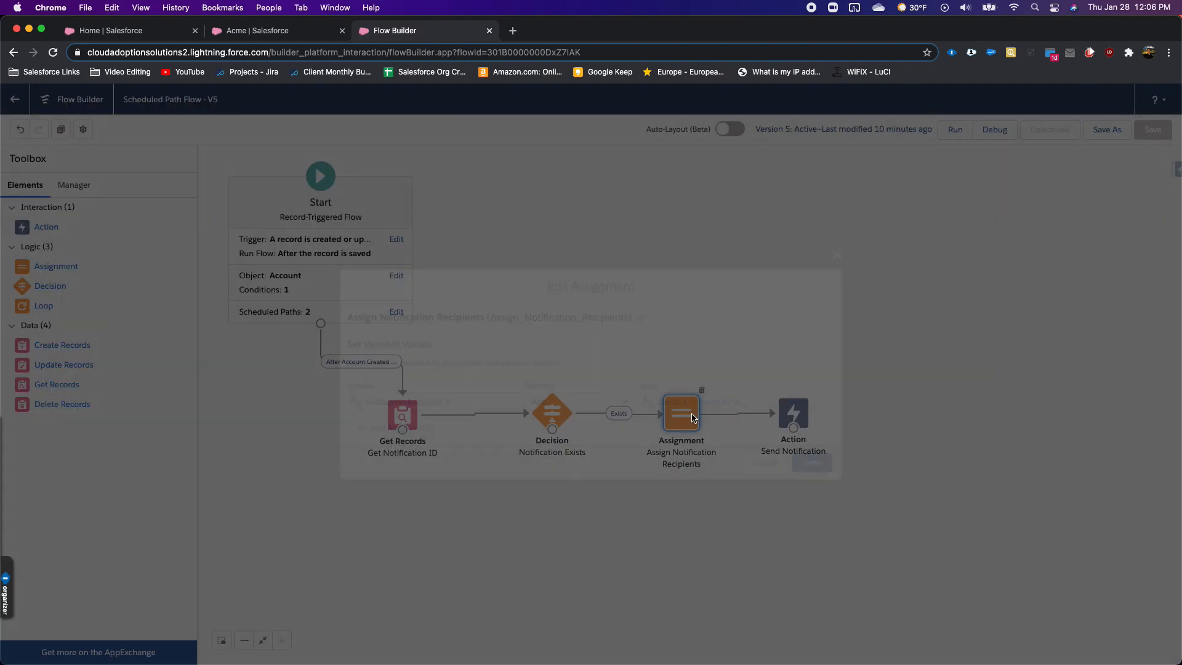
double_click(679, 413)
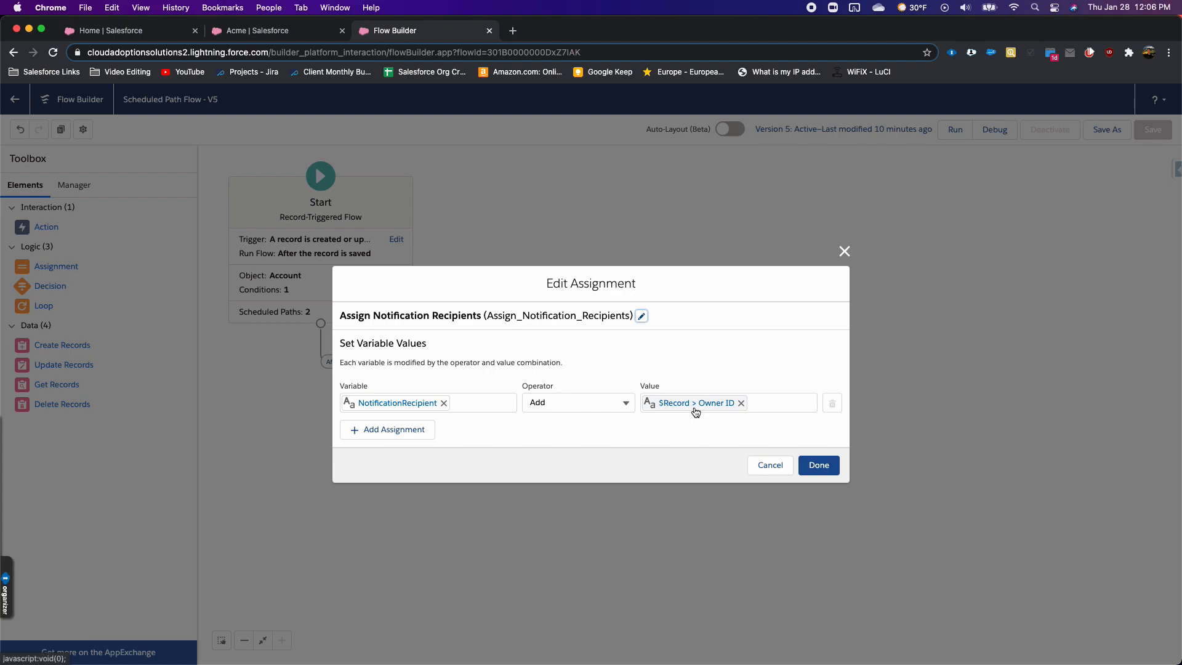
mouse_move(707, 410)
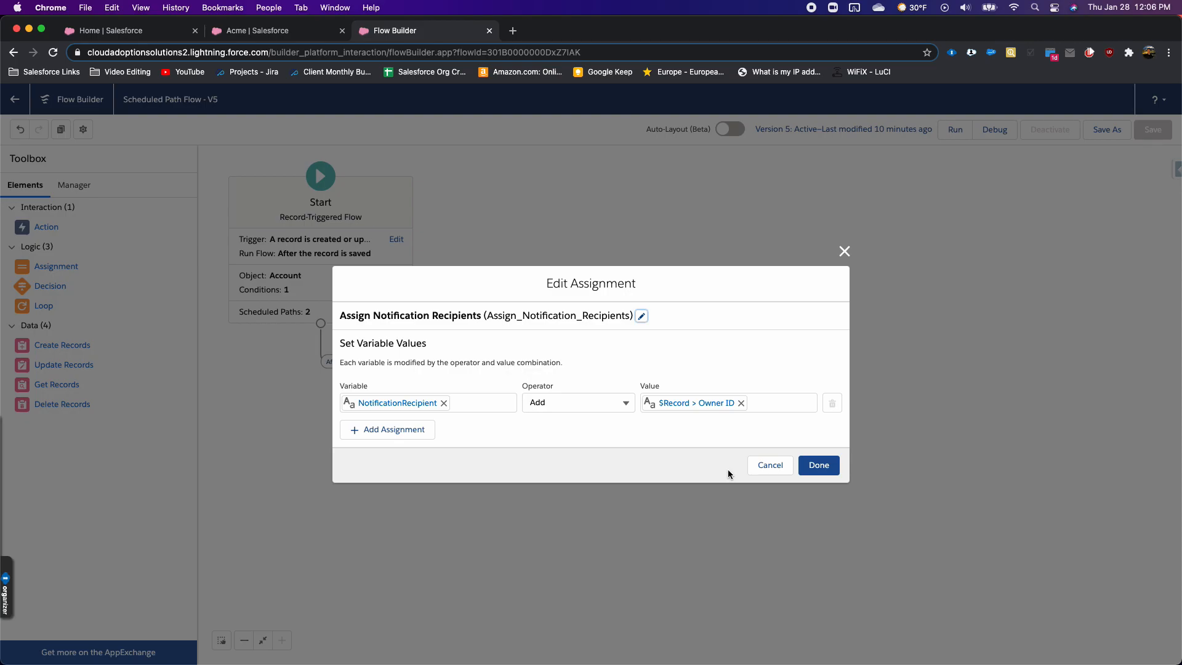
left_click(818, 465)
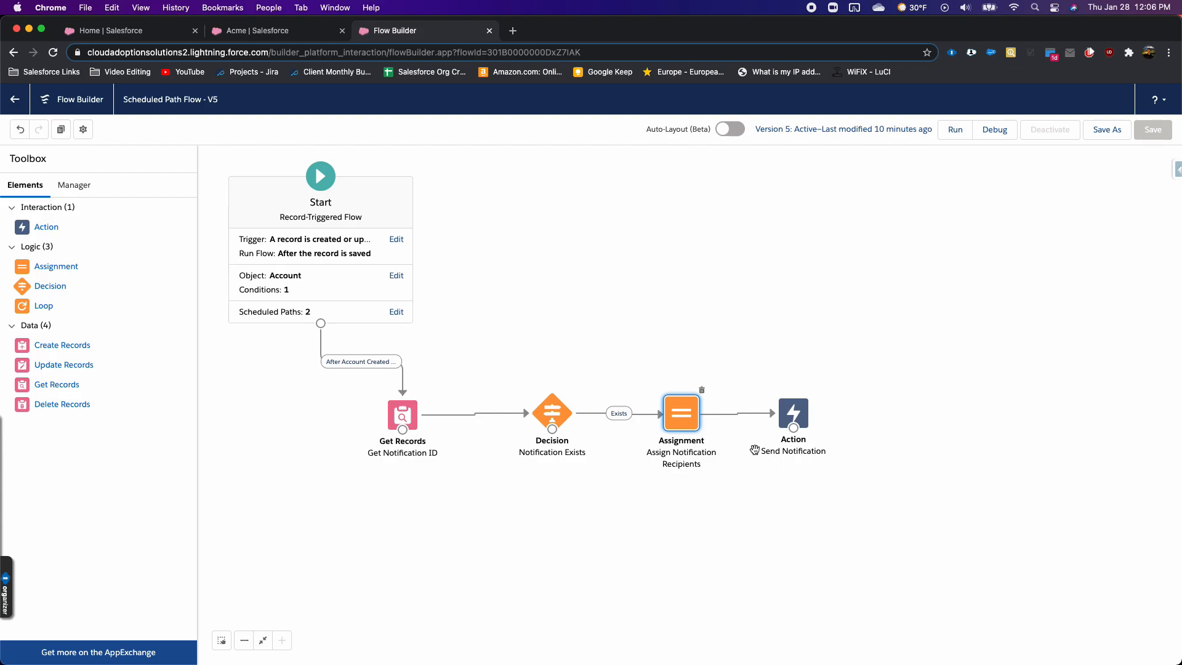
left_click(792, 413)
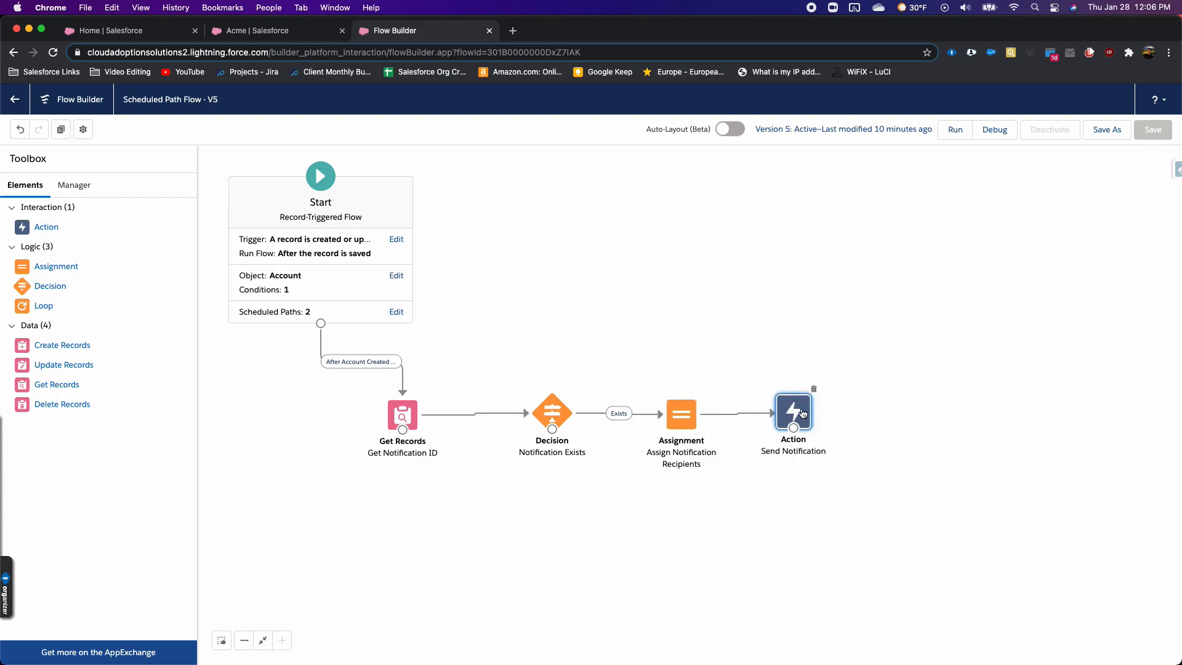
double_click(792, 413)
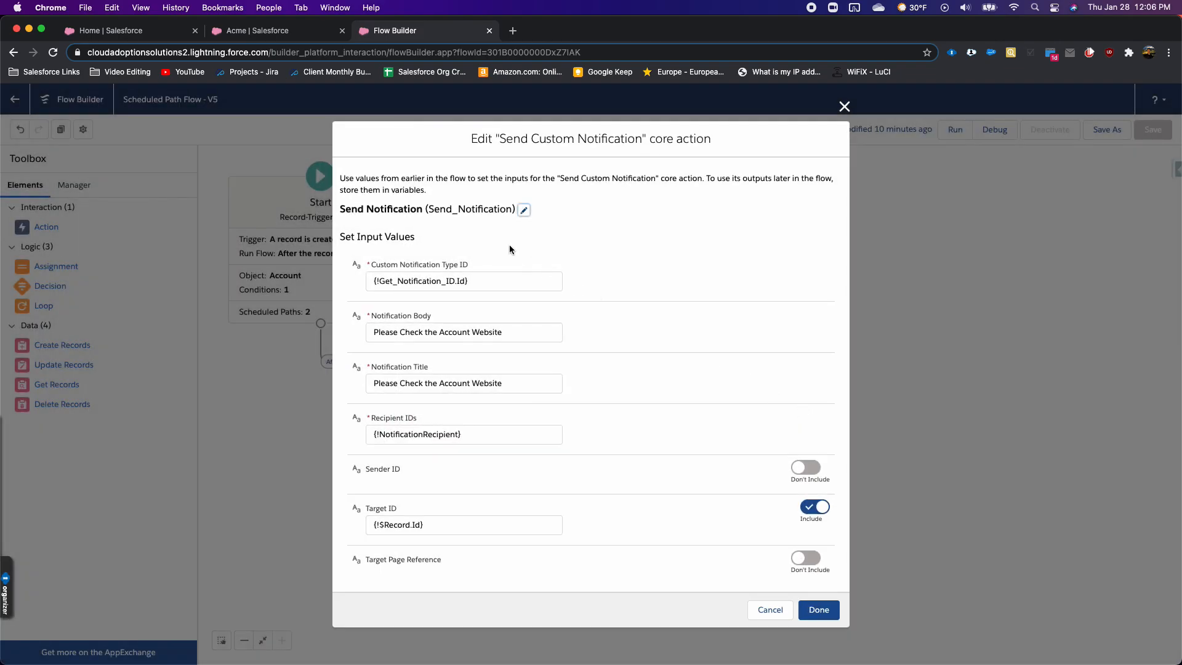
mouse_move(641, 255)
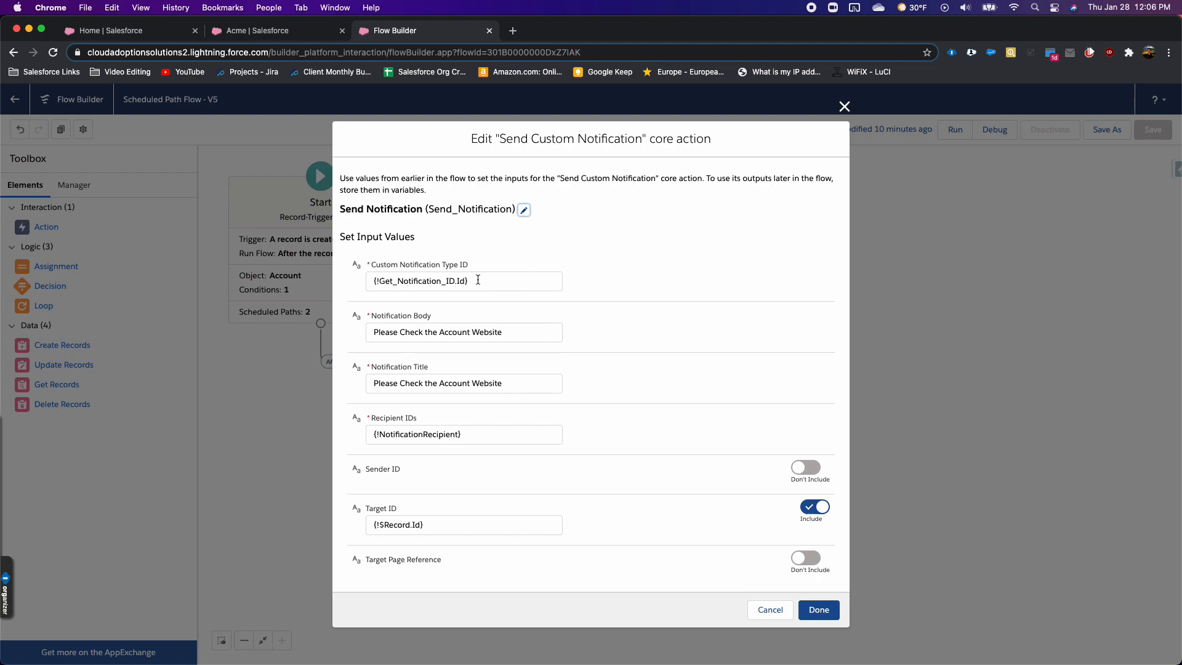
mouse_move(464, 326)
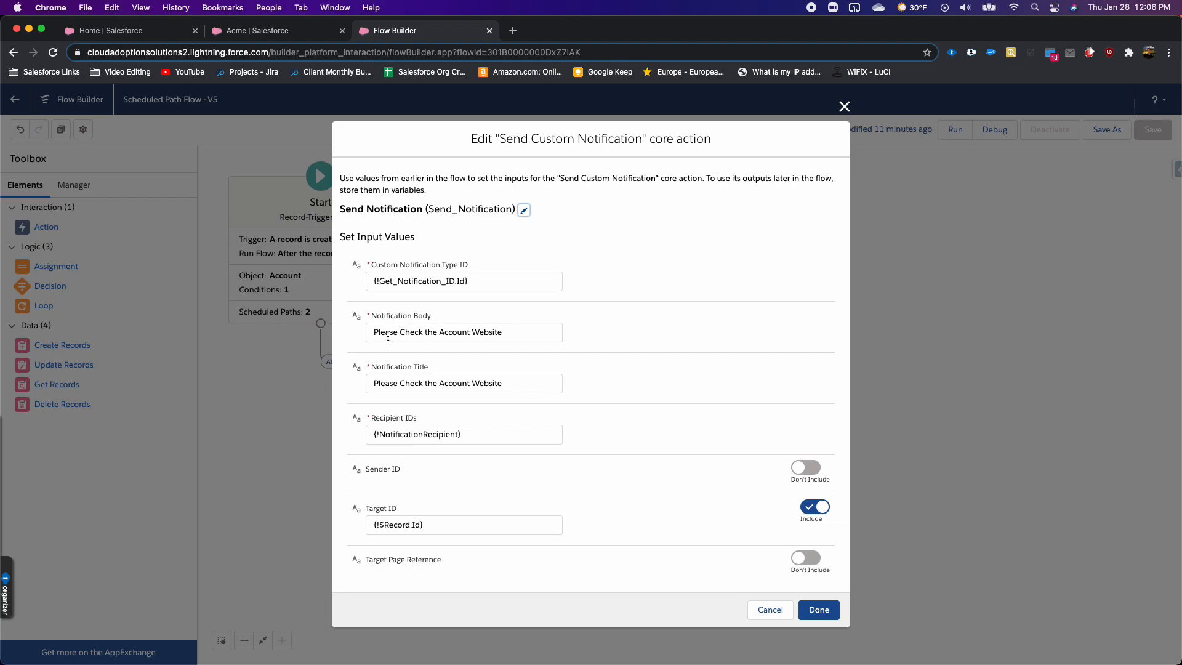
mouse_move(651, 412)
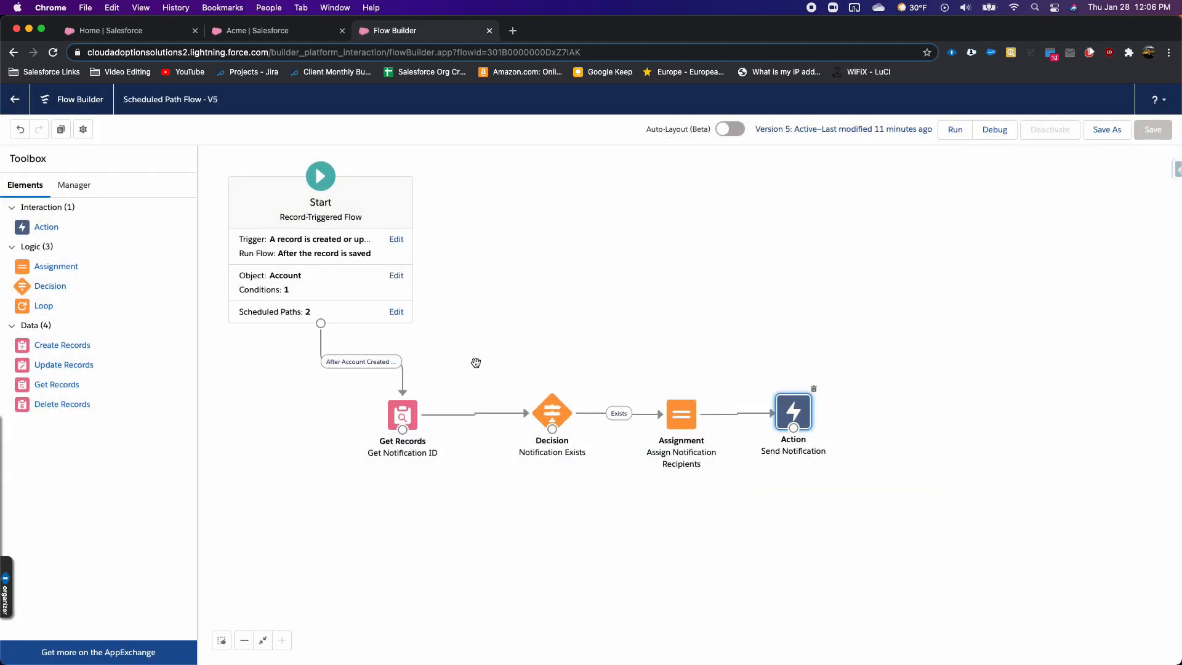
mouse_move(466, 295)
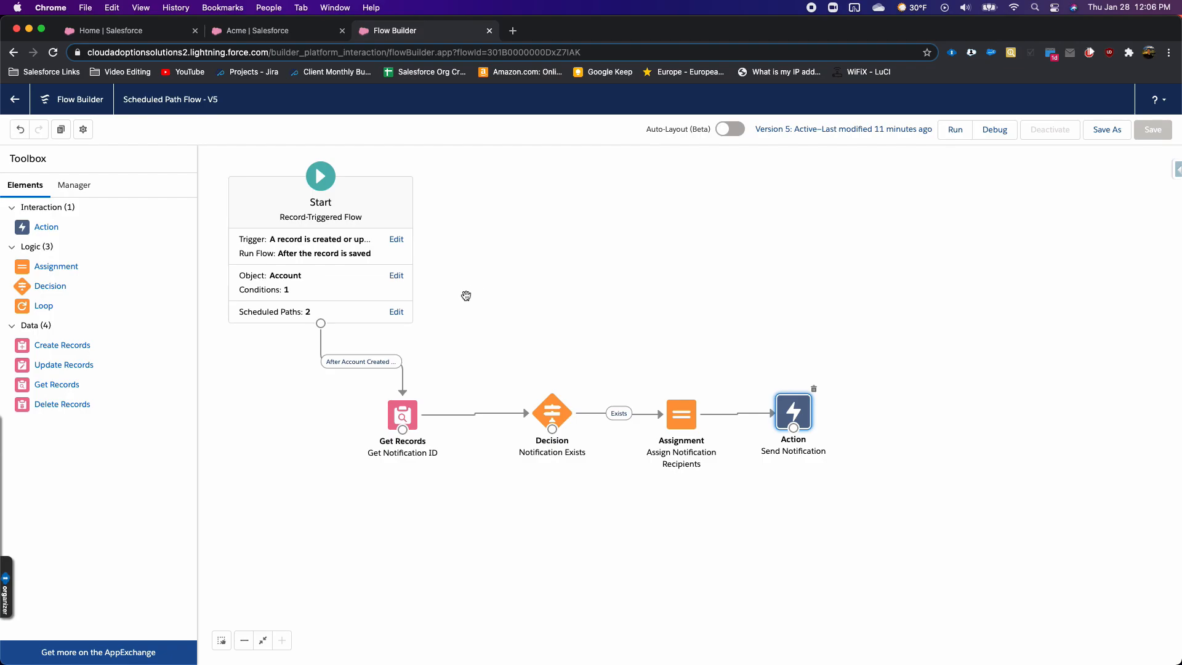
Check the scheduled path offset settings, then go to the Acme account record
left_click(395, 312)
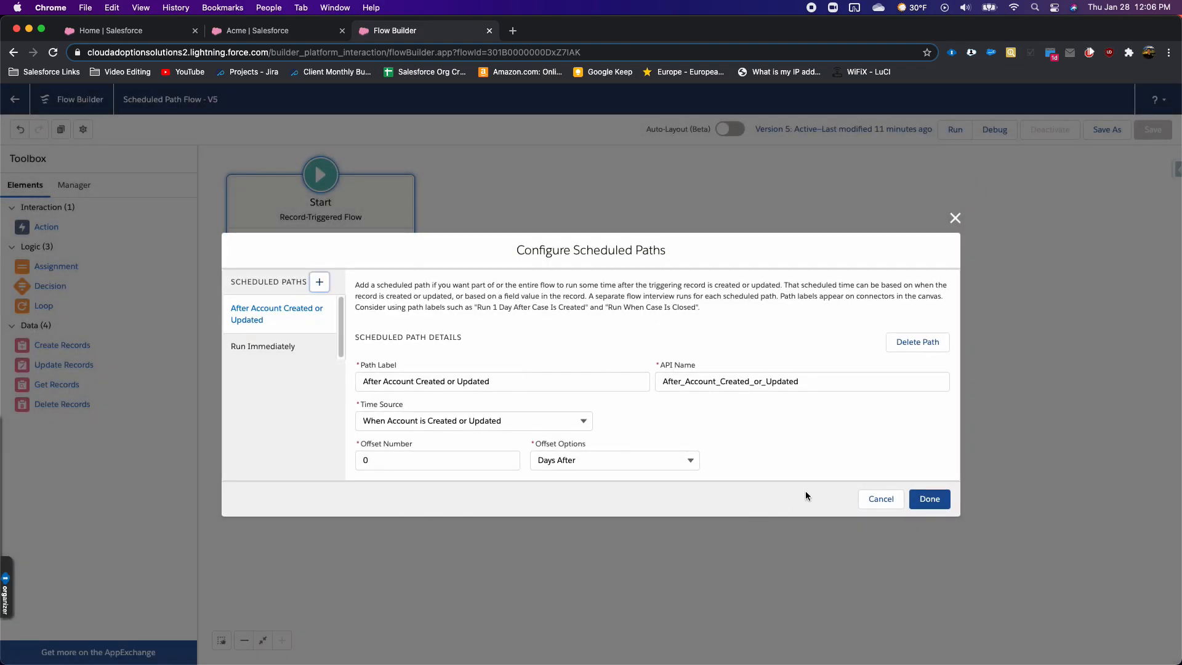
mouse_move(705, 356)
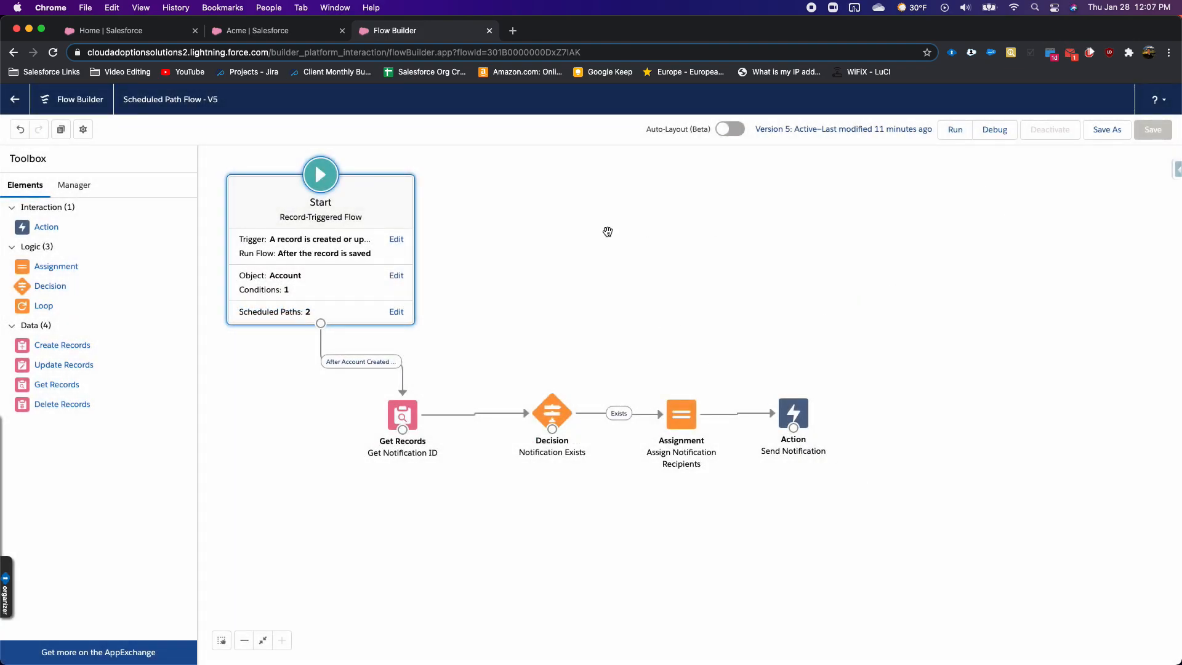
left_click(276, 30)
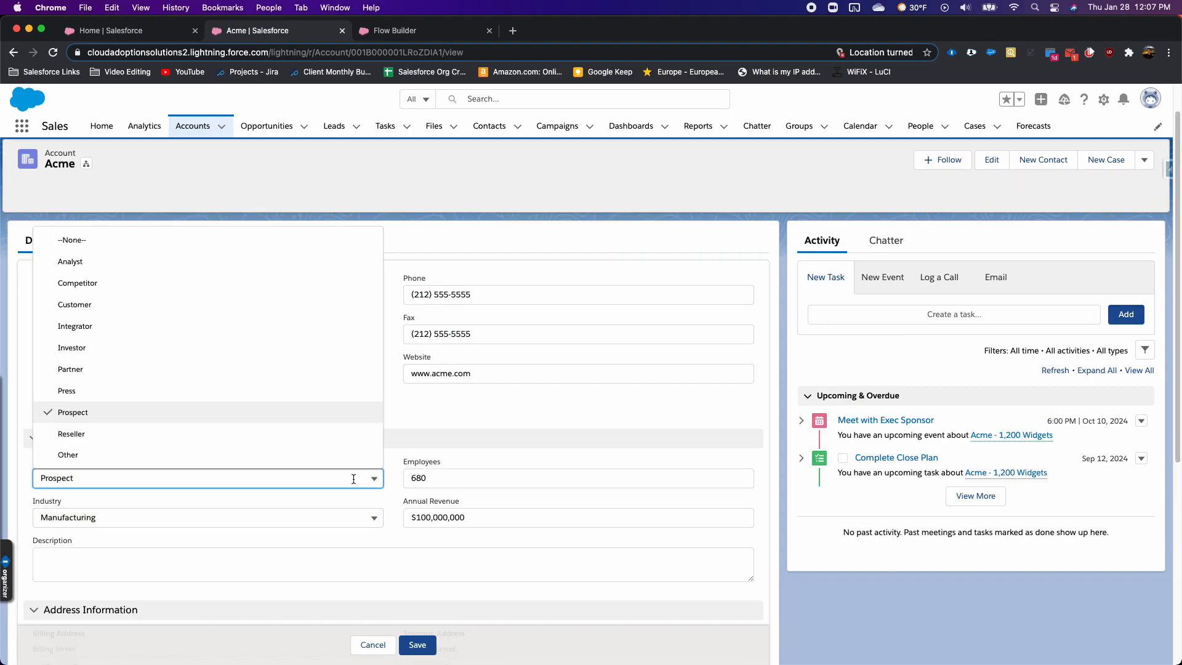
Save the Acme account with Type Partner
left_click(70, 368)
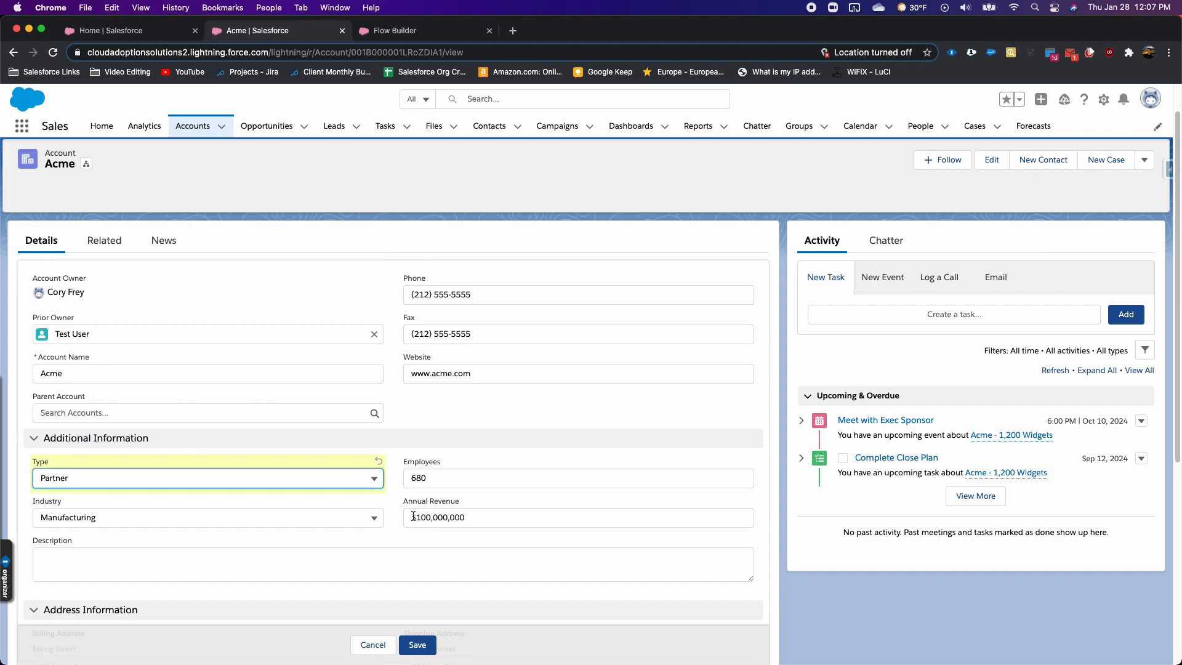
left_click(417, 645)
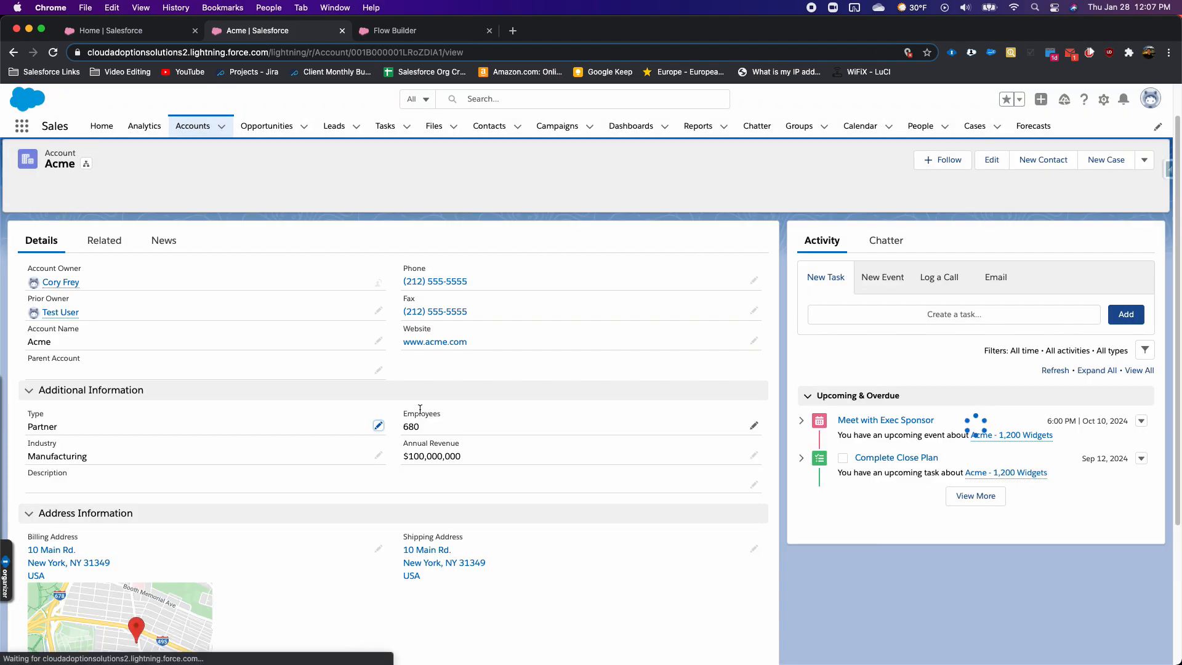
Edit the Acme account again and save its Type back as Prospect
scroll("down", 3)
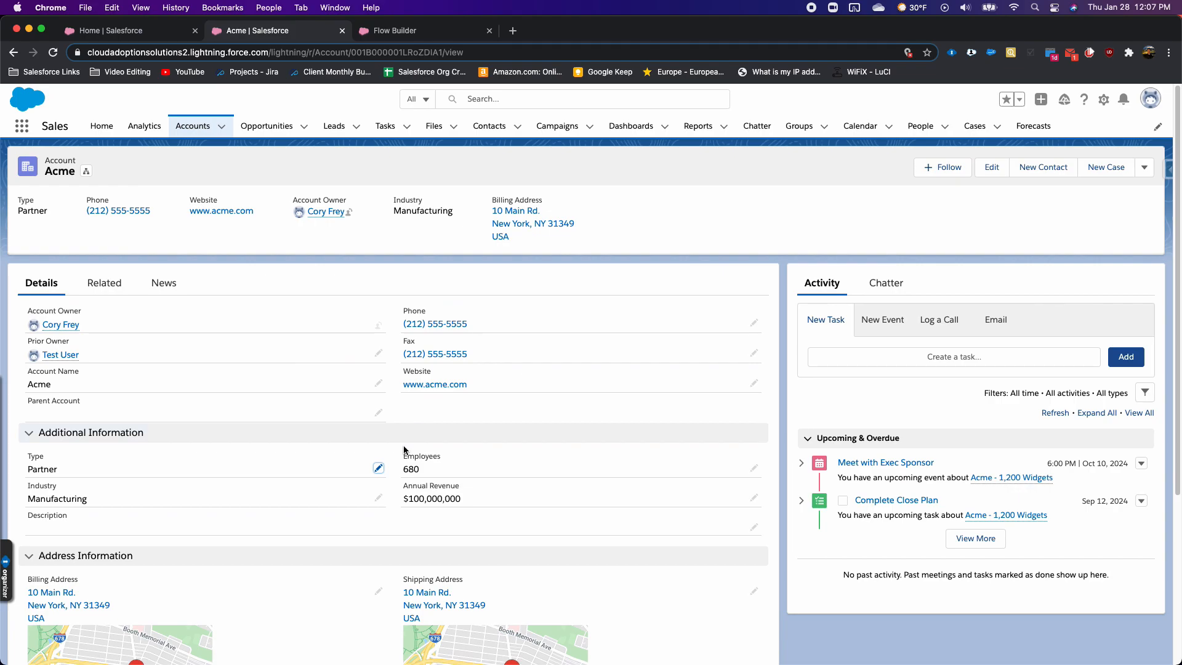
left_click(378, 467)
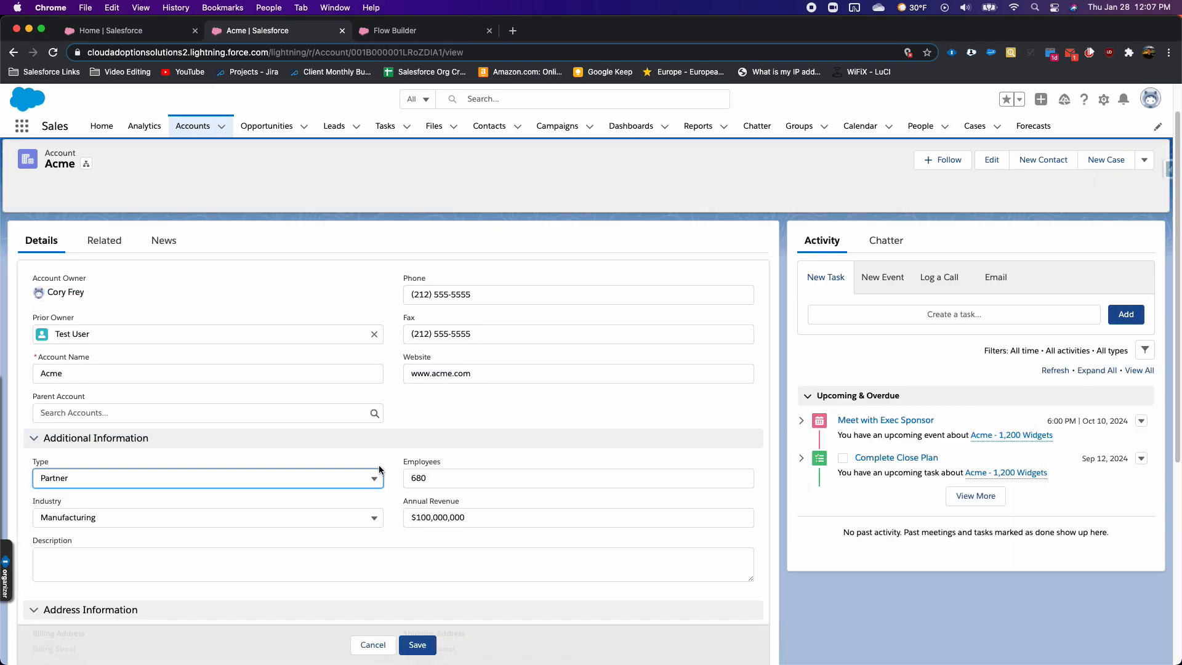
left_click(207, 478)
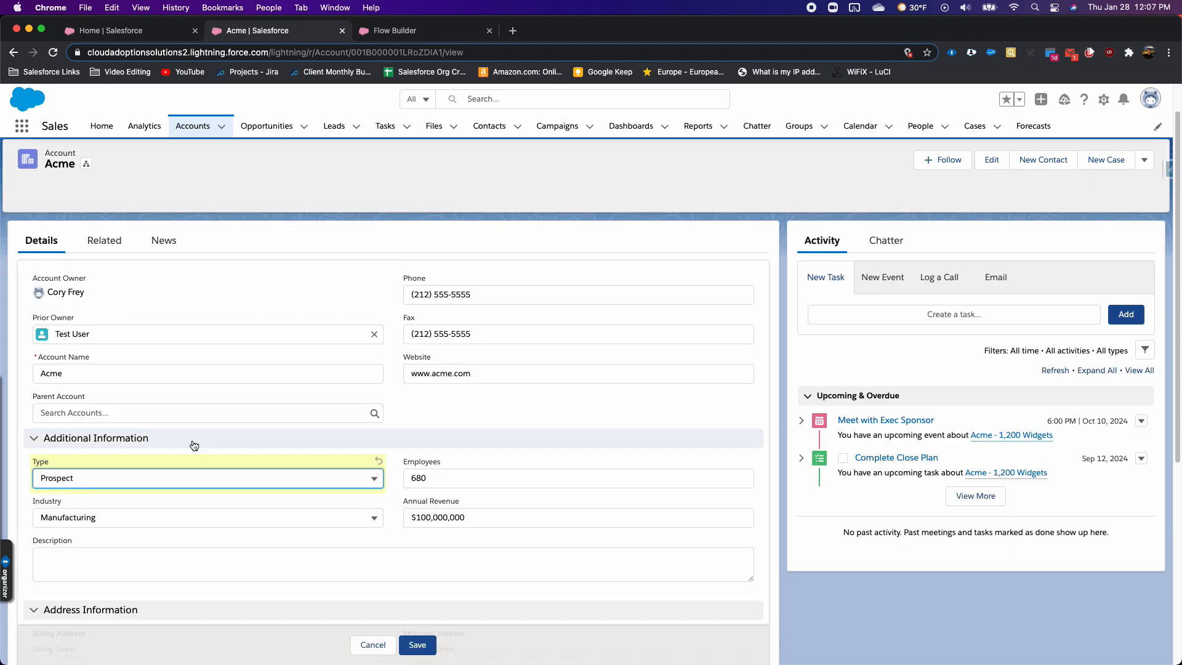
left_click(416, 645)
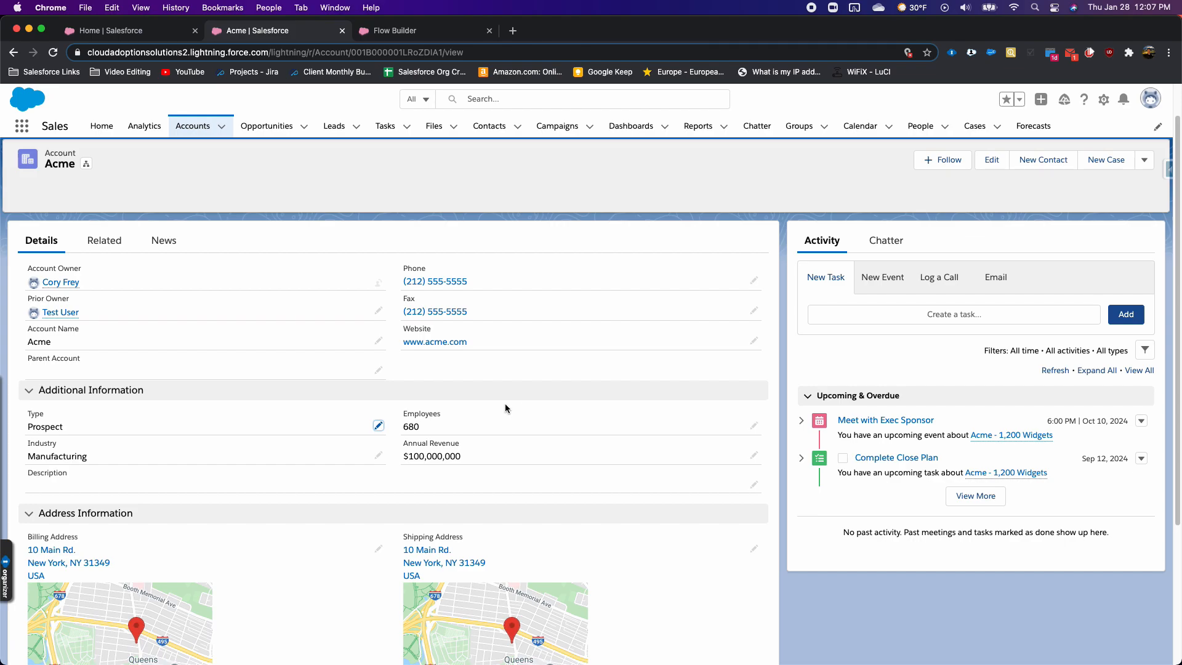
mouse_move(505, 194)
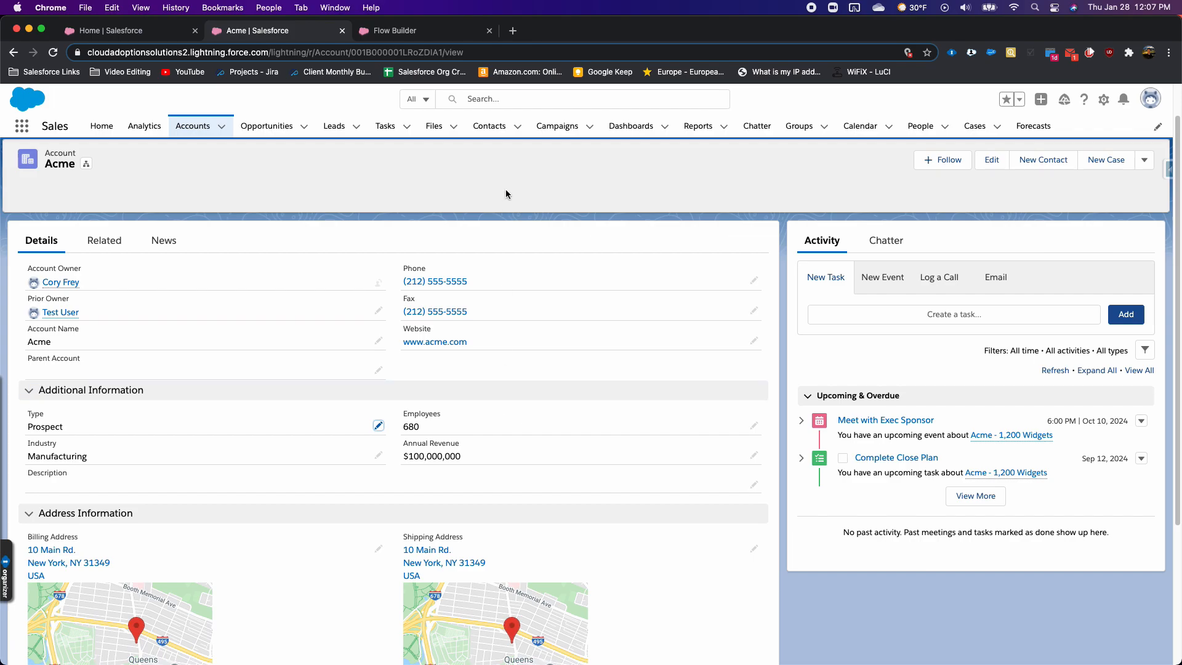
mouse_move(346, 179)
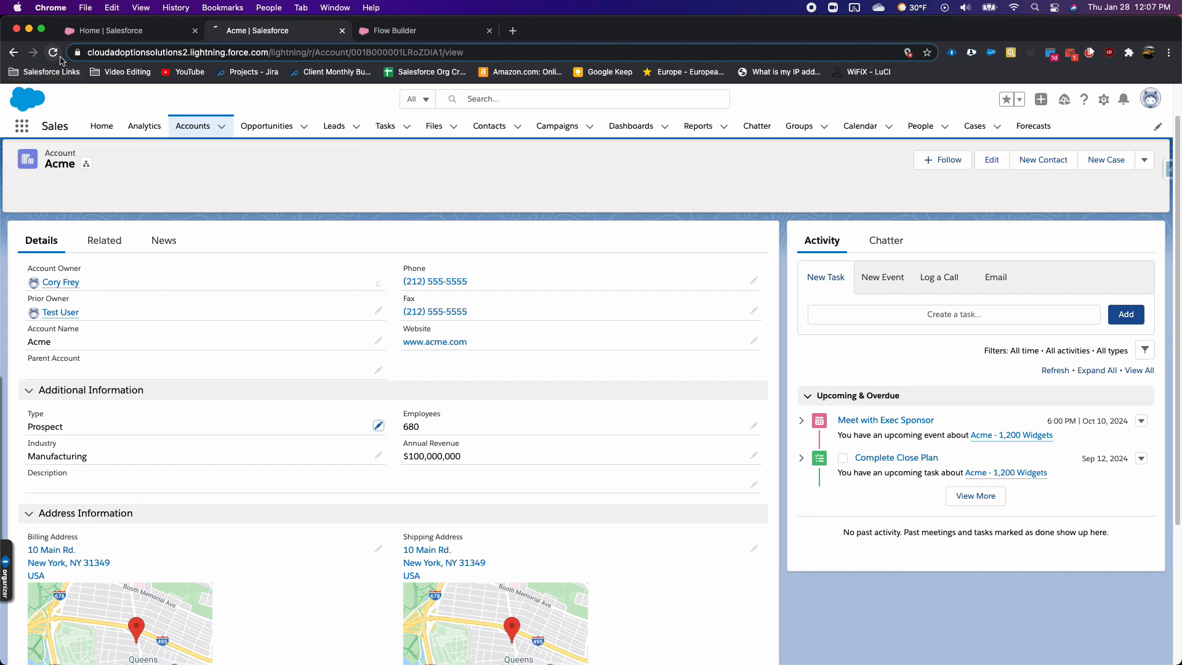
Reload the Acme account page repeatedly until the new notification arrives
left_click(53, 52)
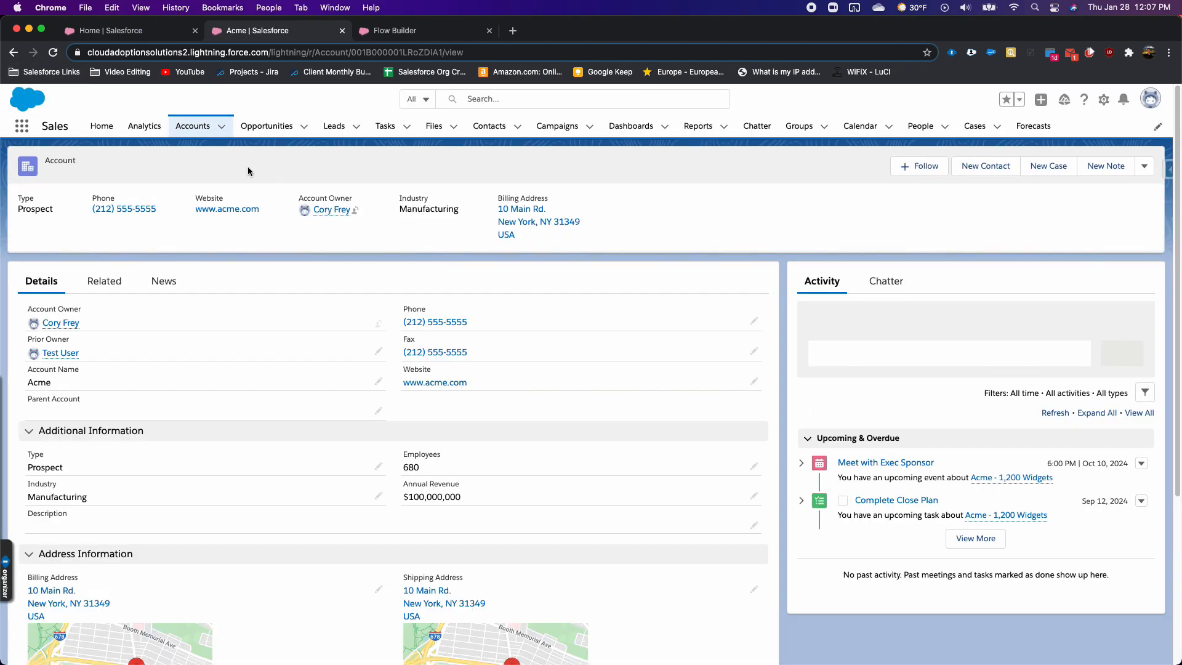
left_click(51, 53)
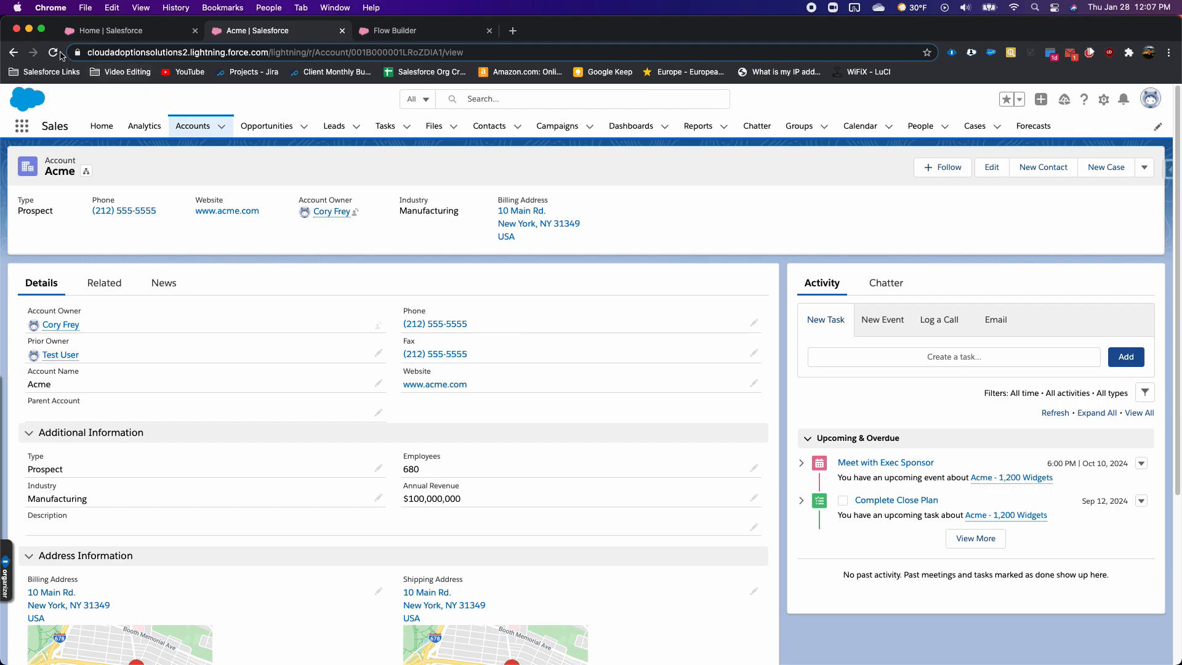
left_click(57, 53)
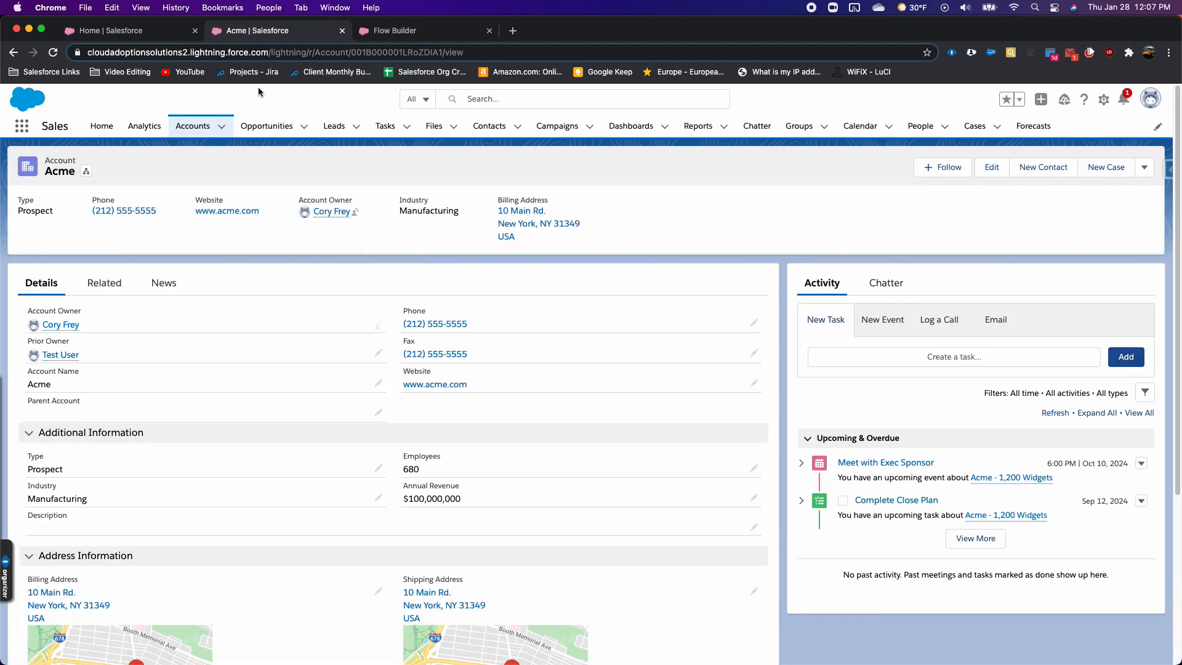
mouse_move(1116, 132)
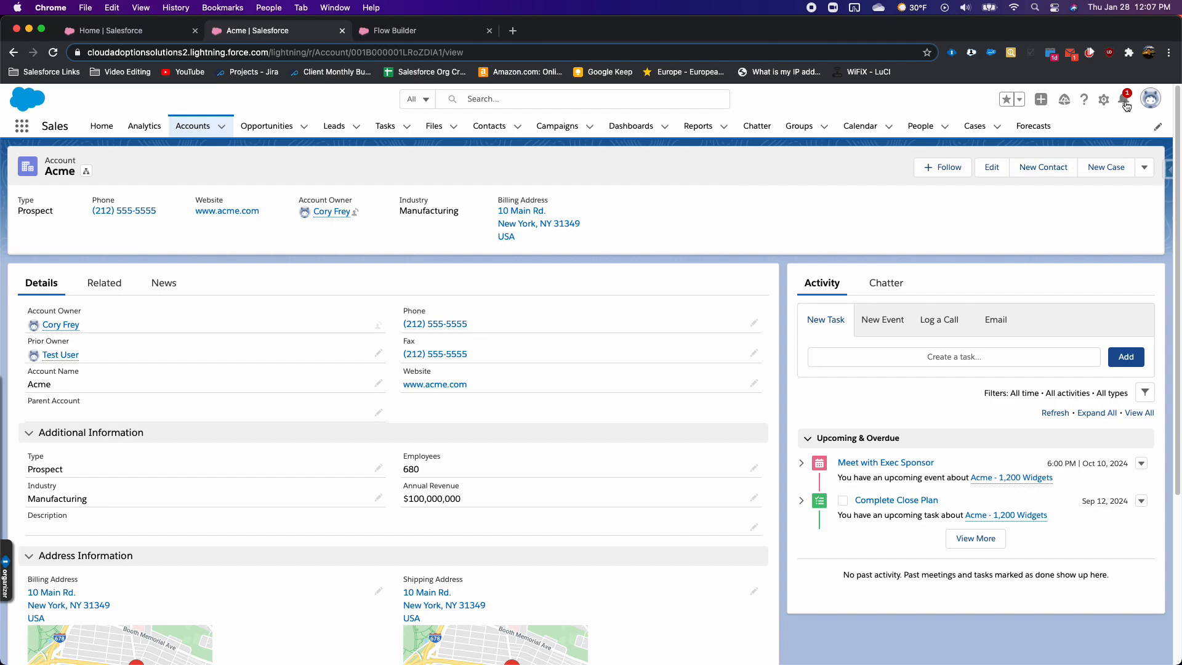
Open notifications to read the 'Please Check the Account Website' alert
left_click(1123, 98)
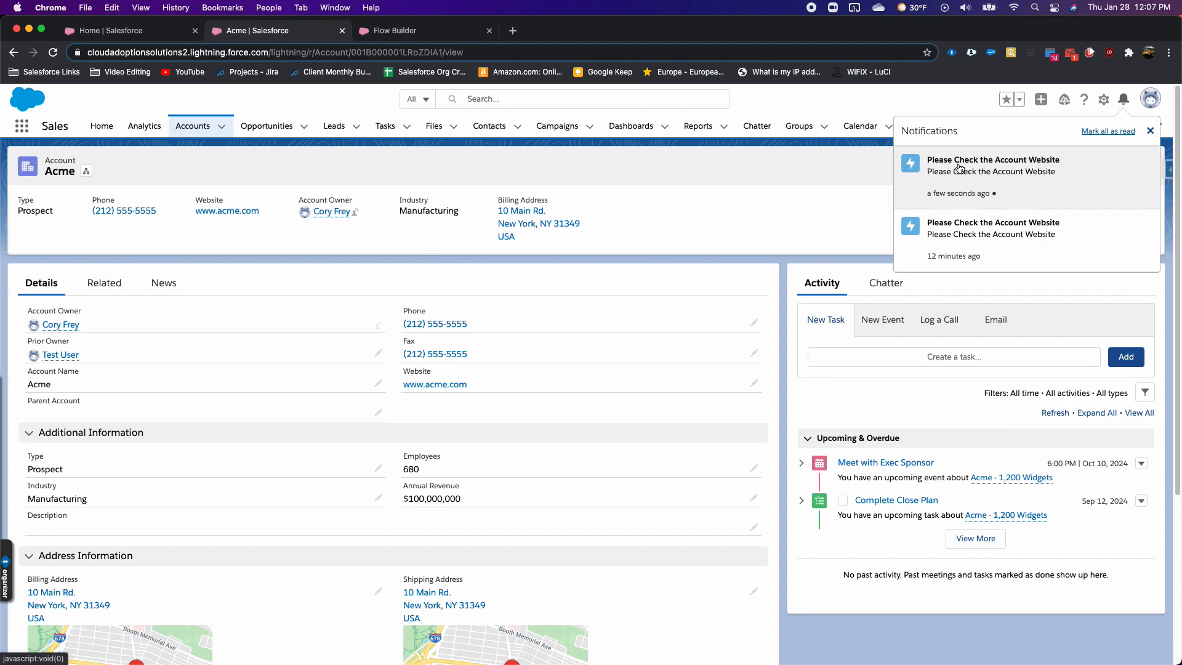
mouse_move(971, 186)
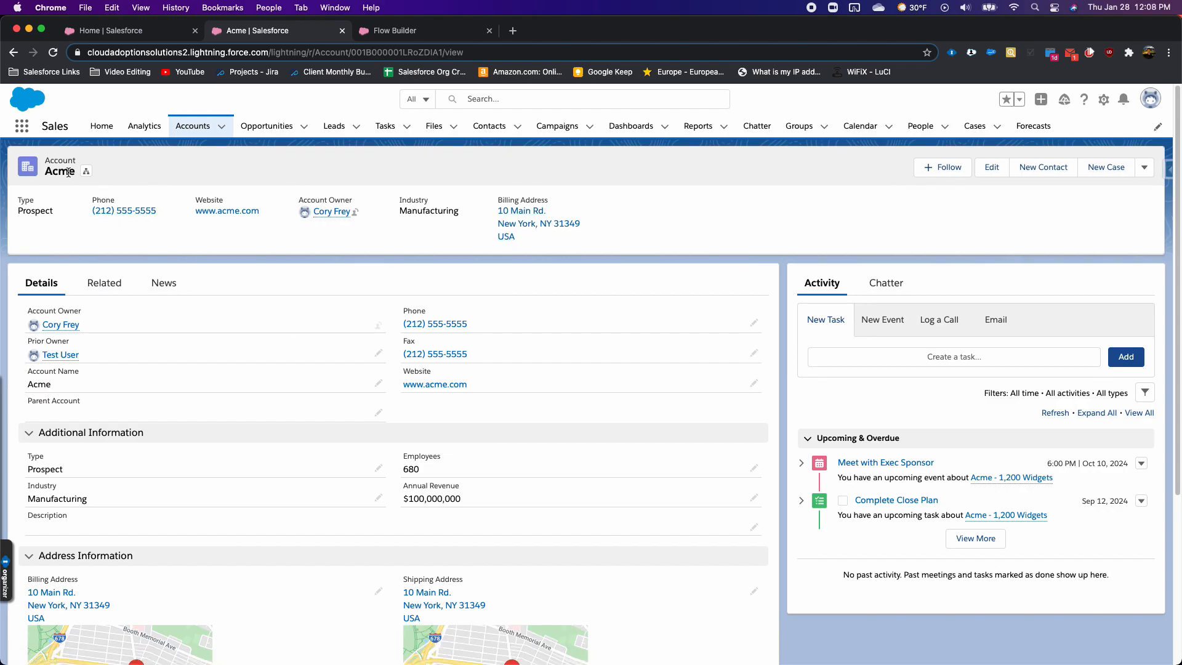
mouse_move(208, 175)
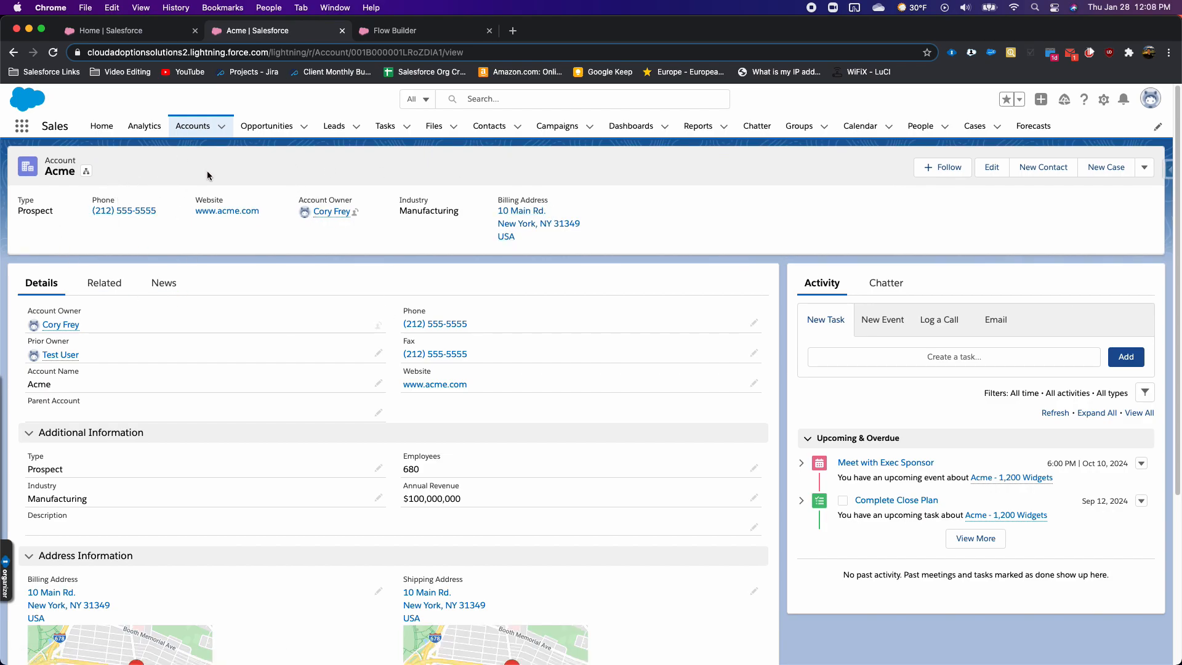
mouse_move(244, 201)
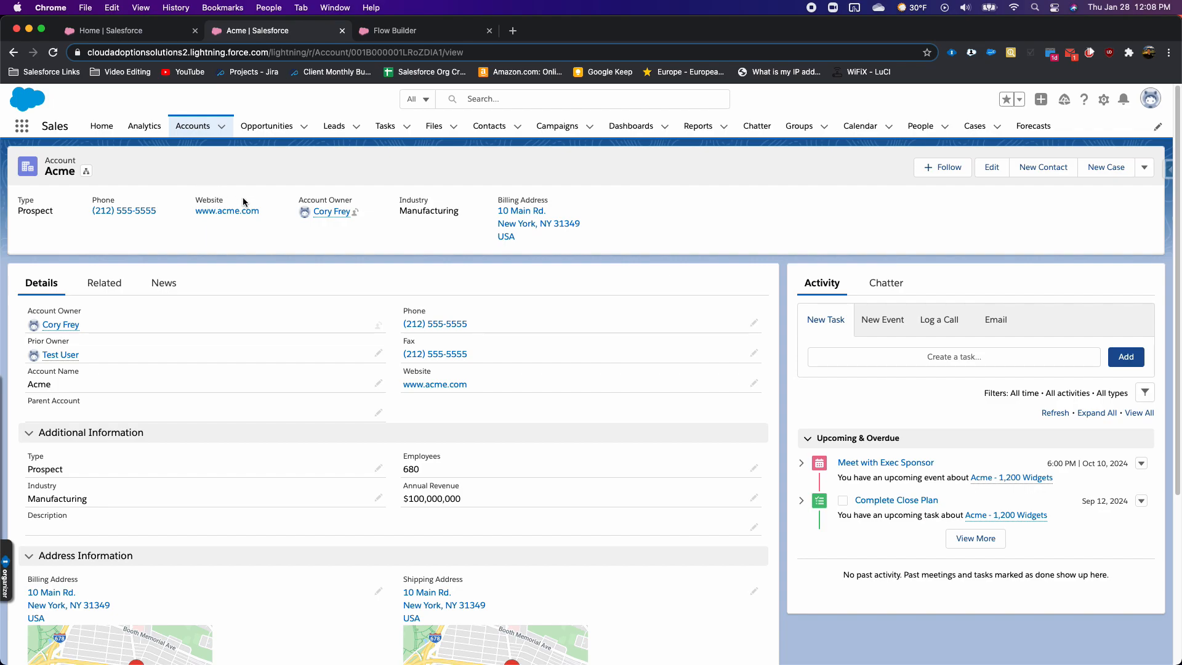
Reopen the Account flow's scheduled path settings (0 Days After created or updated)
left_click(392, 30)
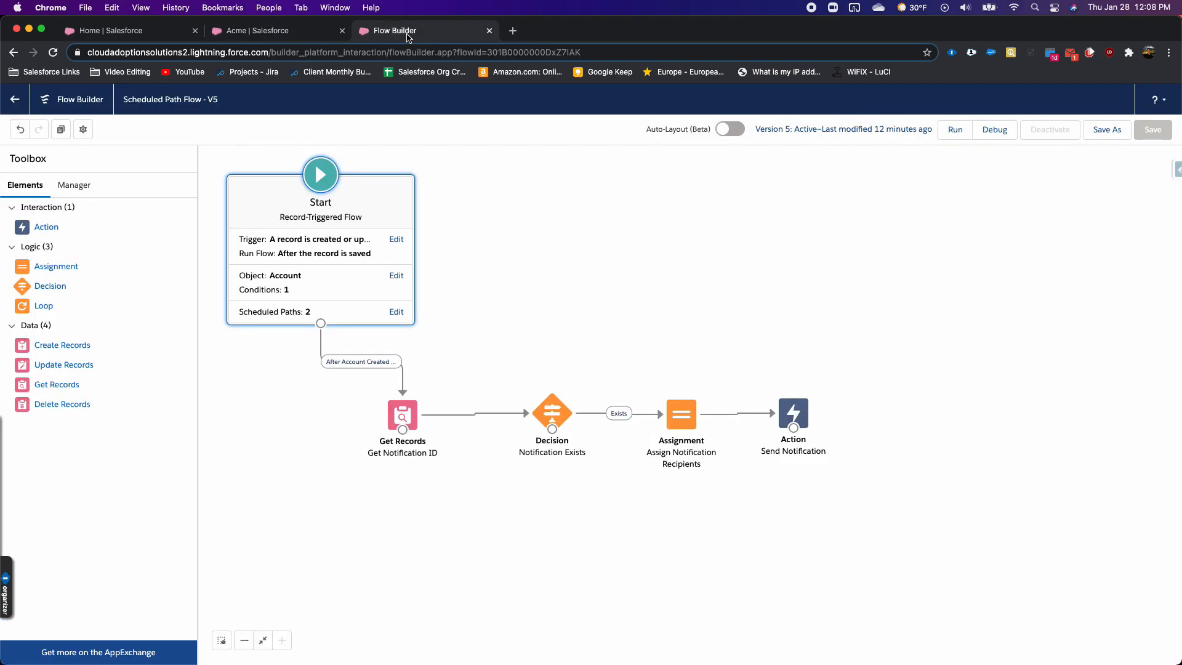
mouse_move(515, 338)
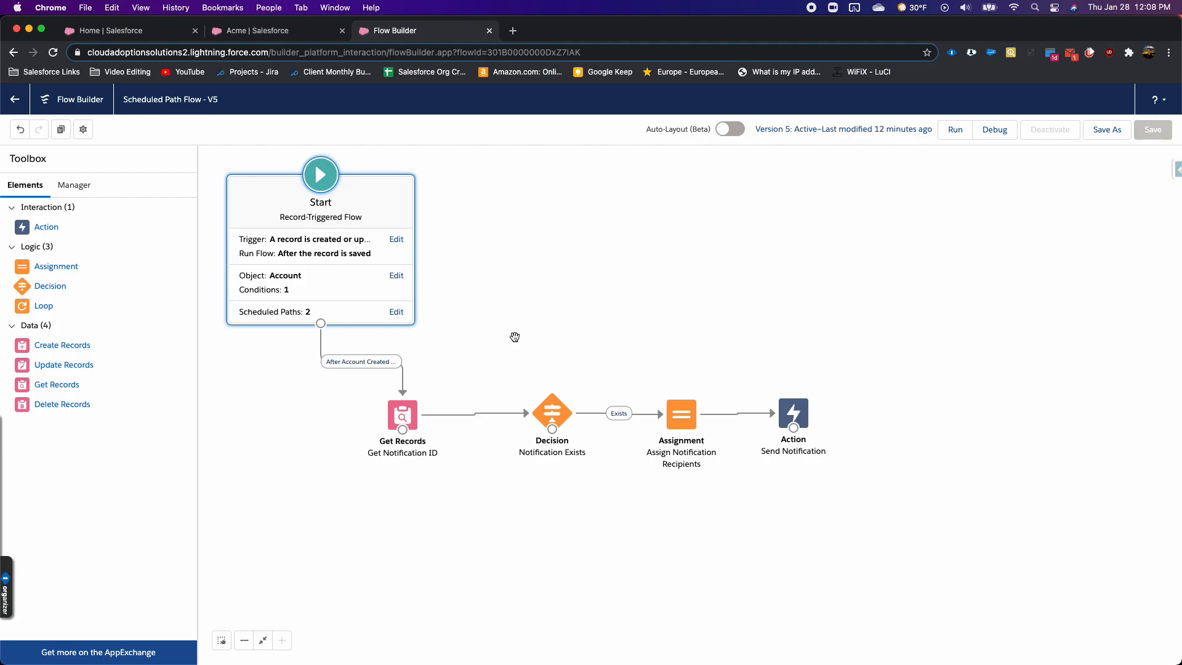
left_click(397, 312)
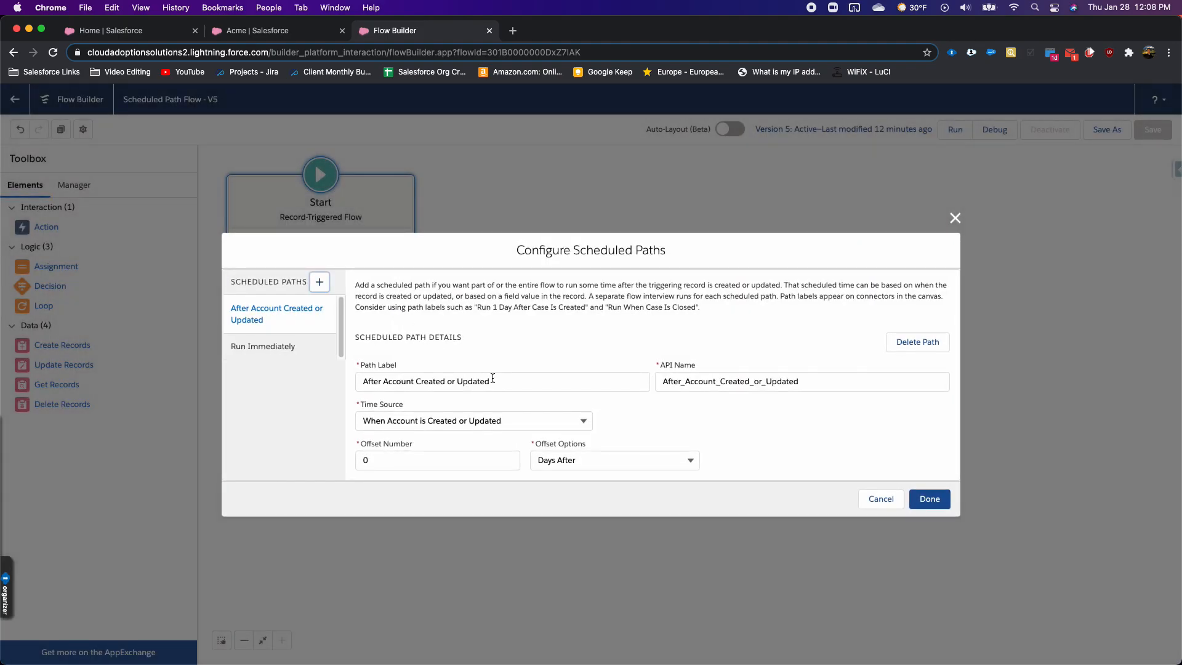
mouse_move(503, 357)
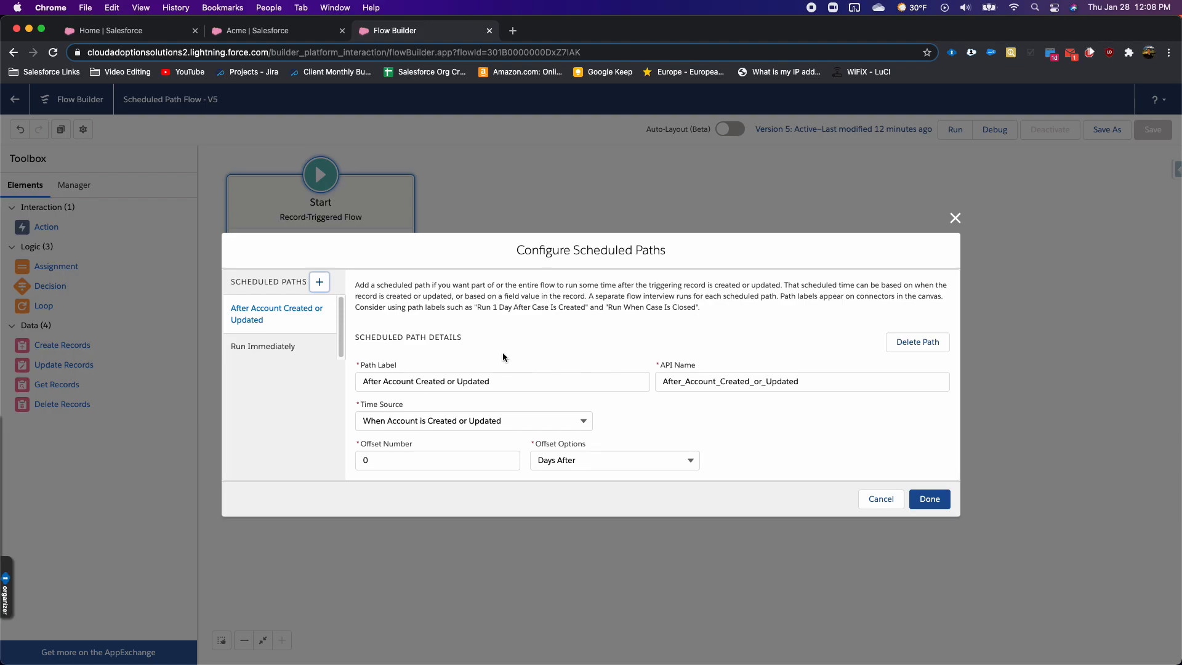